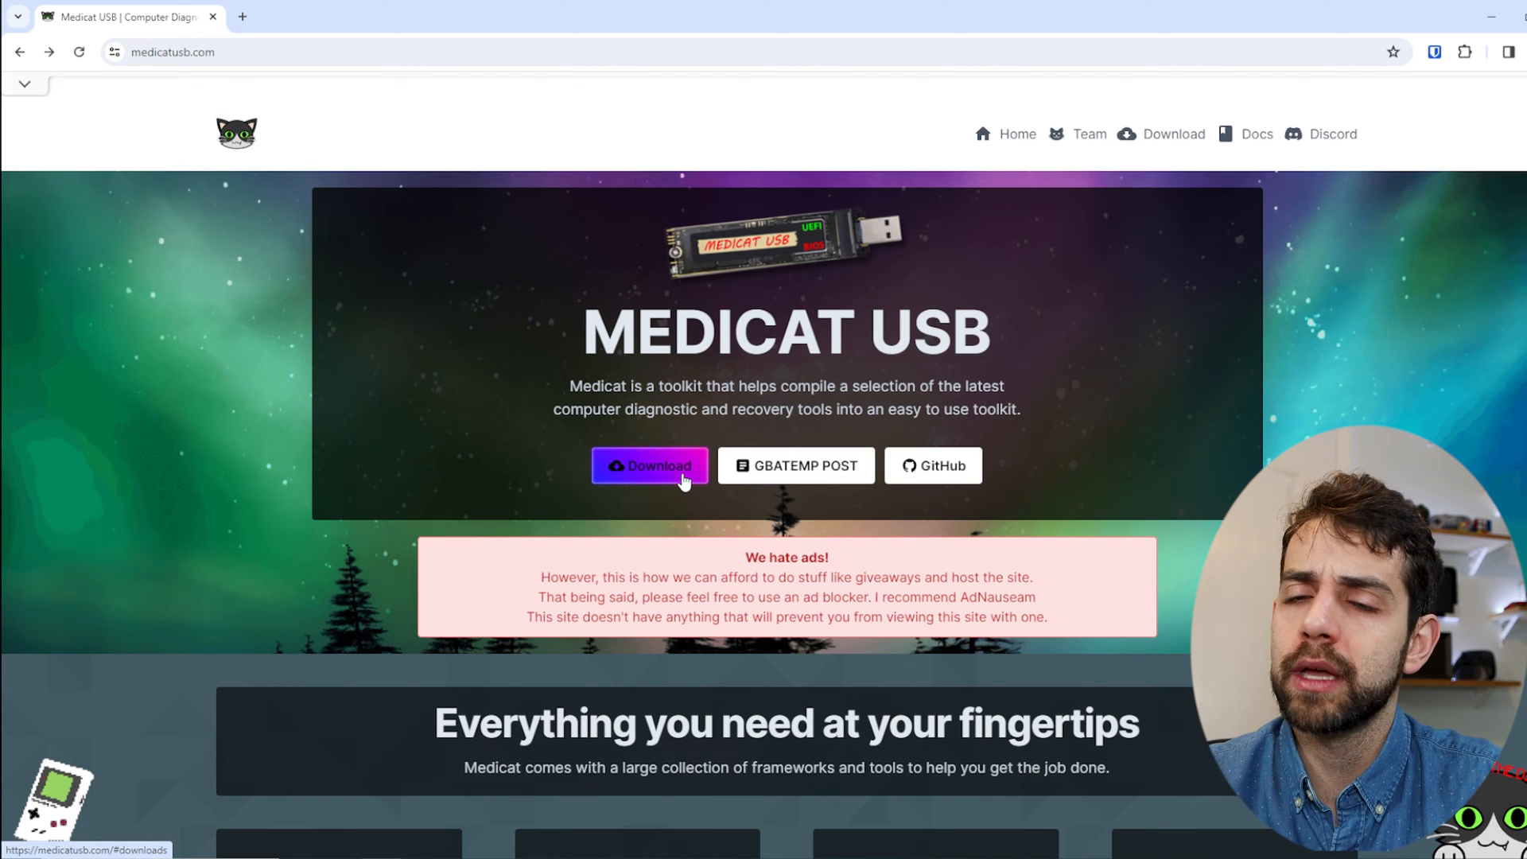
pyautogui.moveTo(1036, 210)
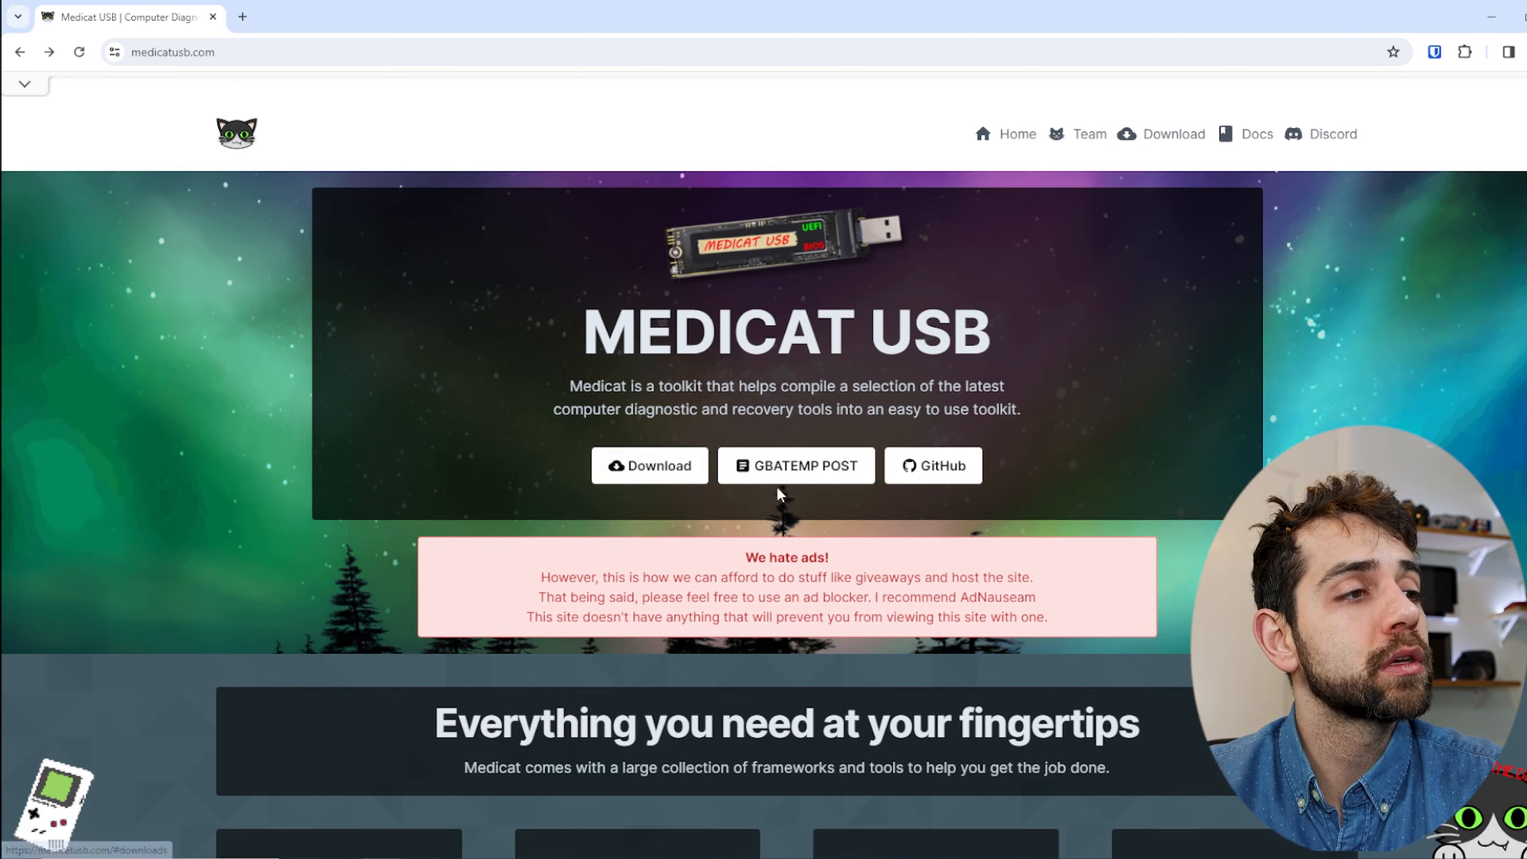
pyautogui.moveTo(934, 464)
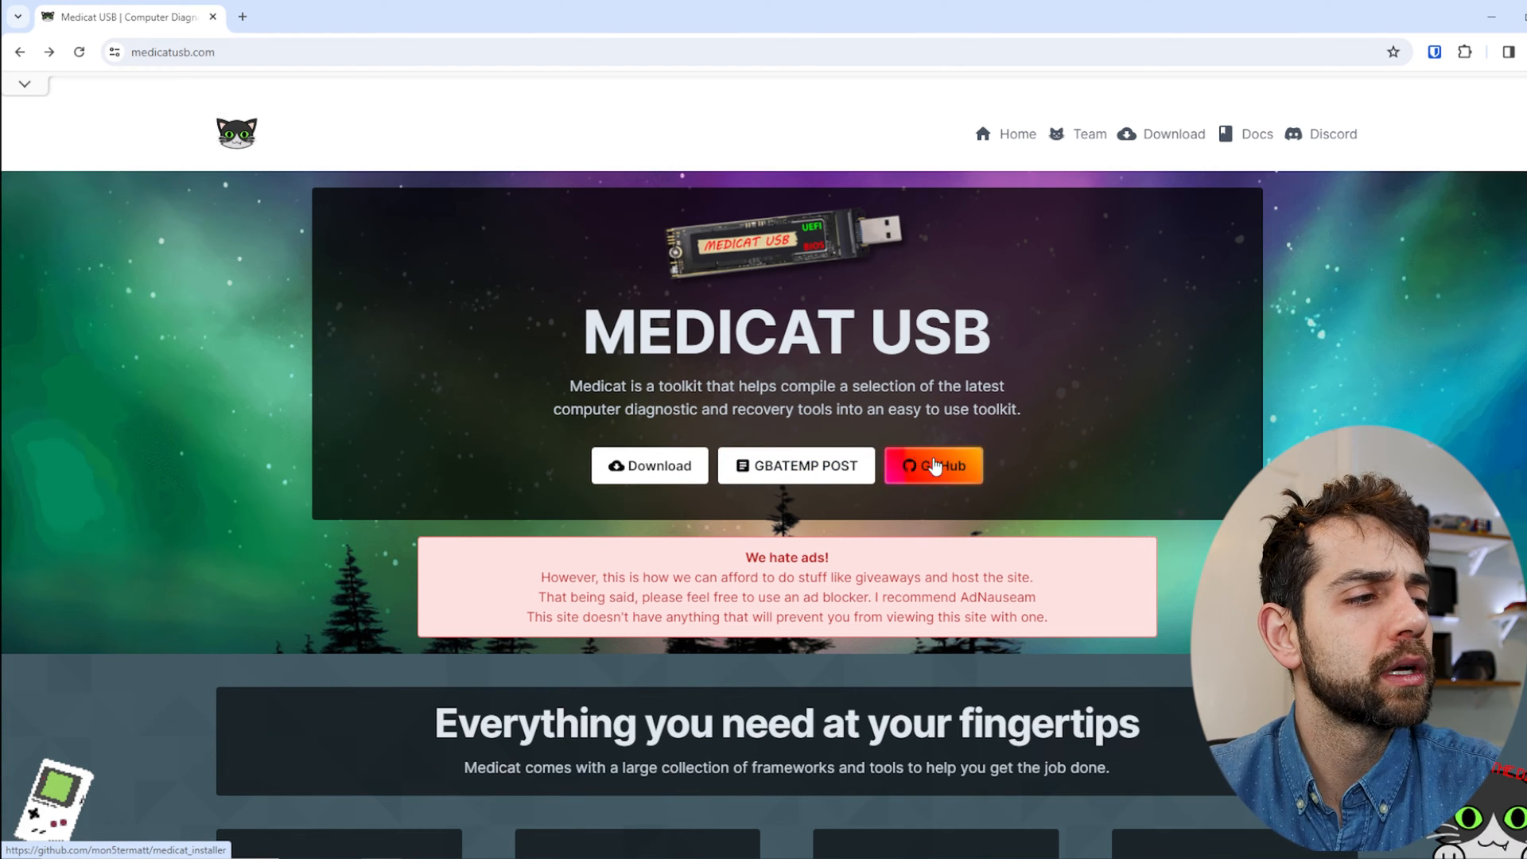
# Scroll the medicatusb.com homepage down to the Installer and Main Downloads section
pyautogui.scroll(-3)
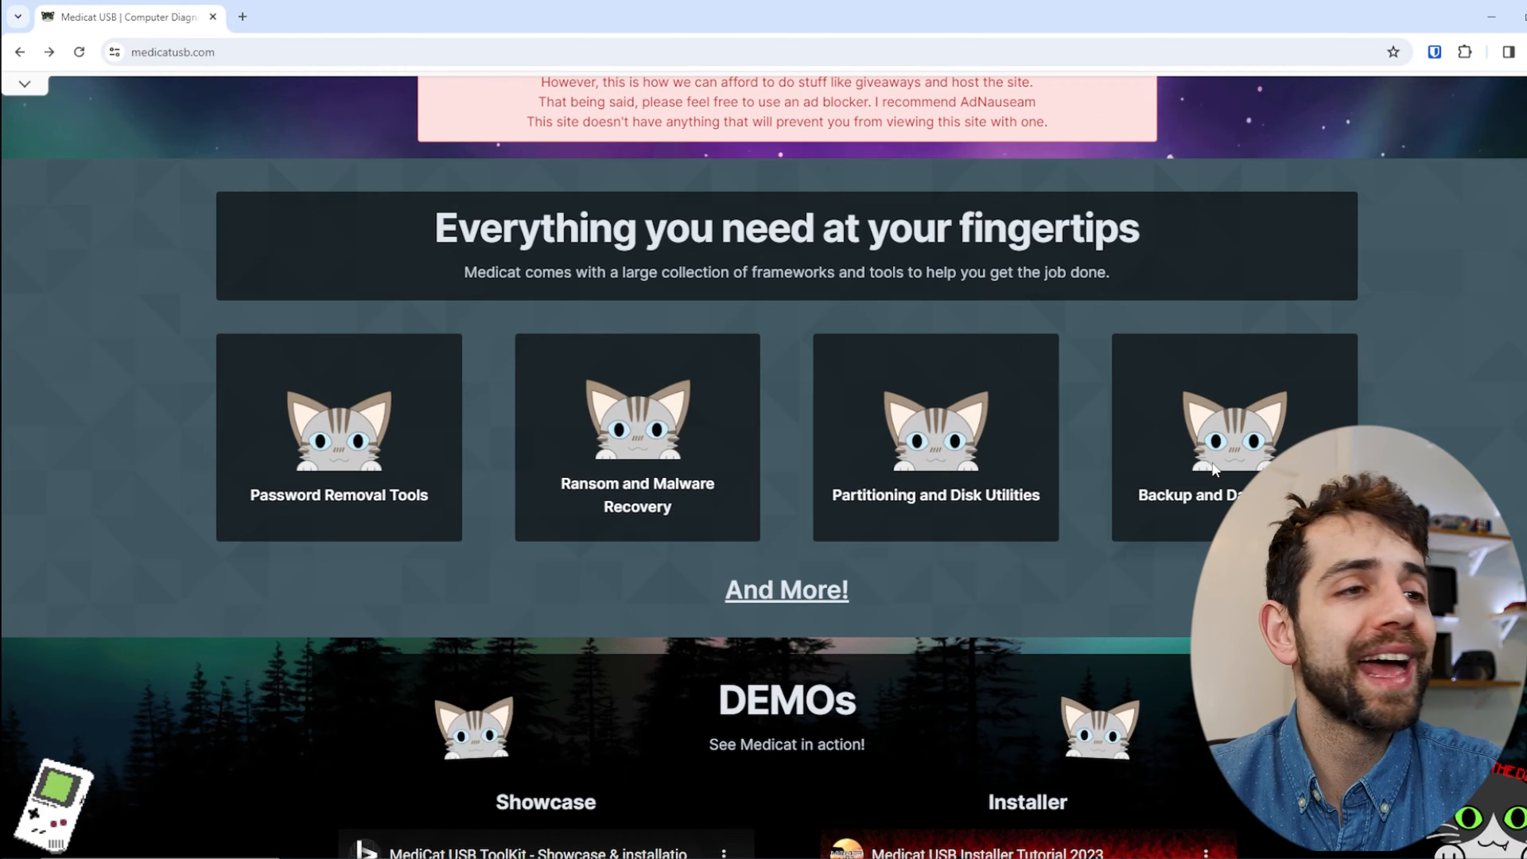
pyautogui.moveTo(337, 464)
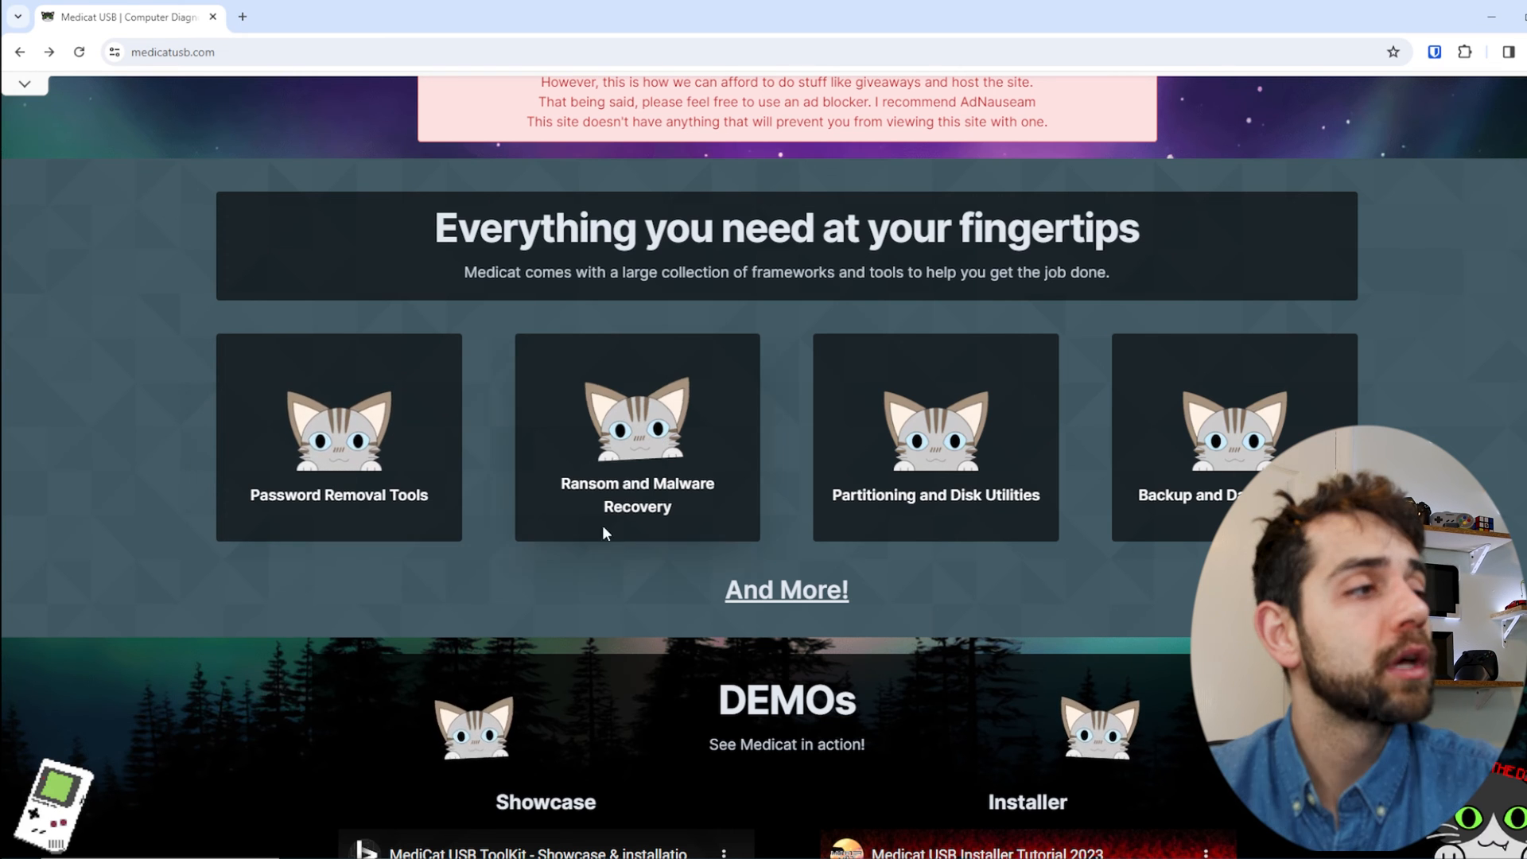
pyautogui.moveTo(678, 511)
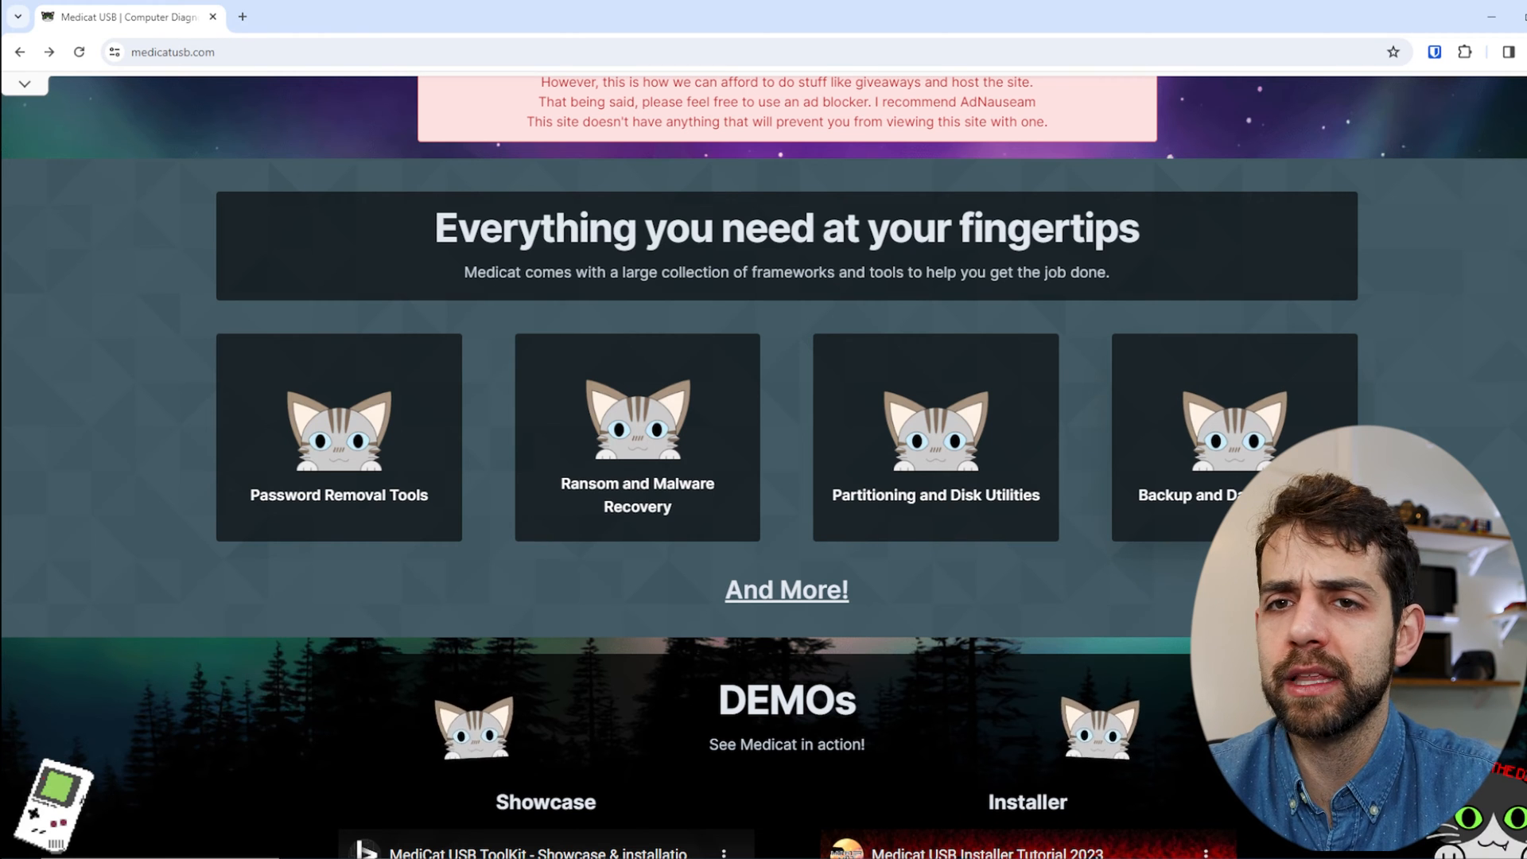
pyautogui.scroll(-3)
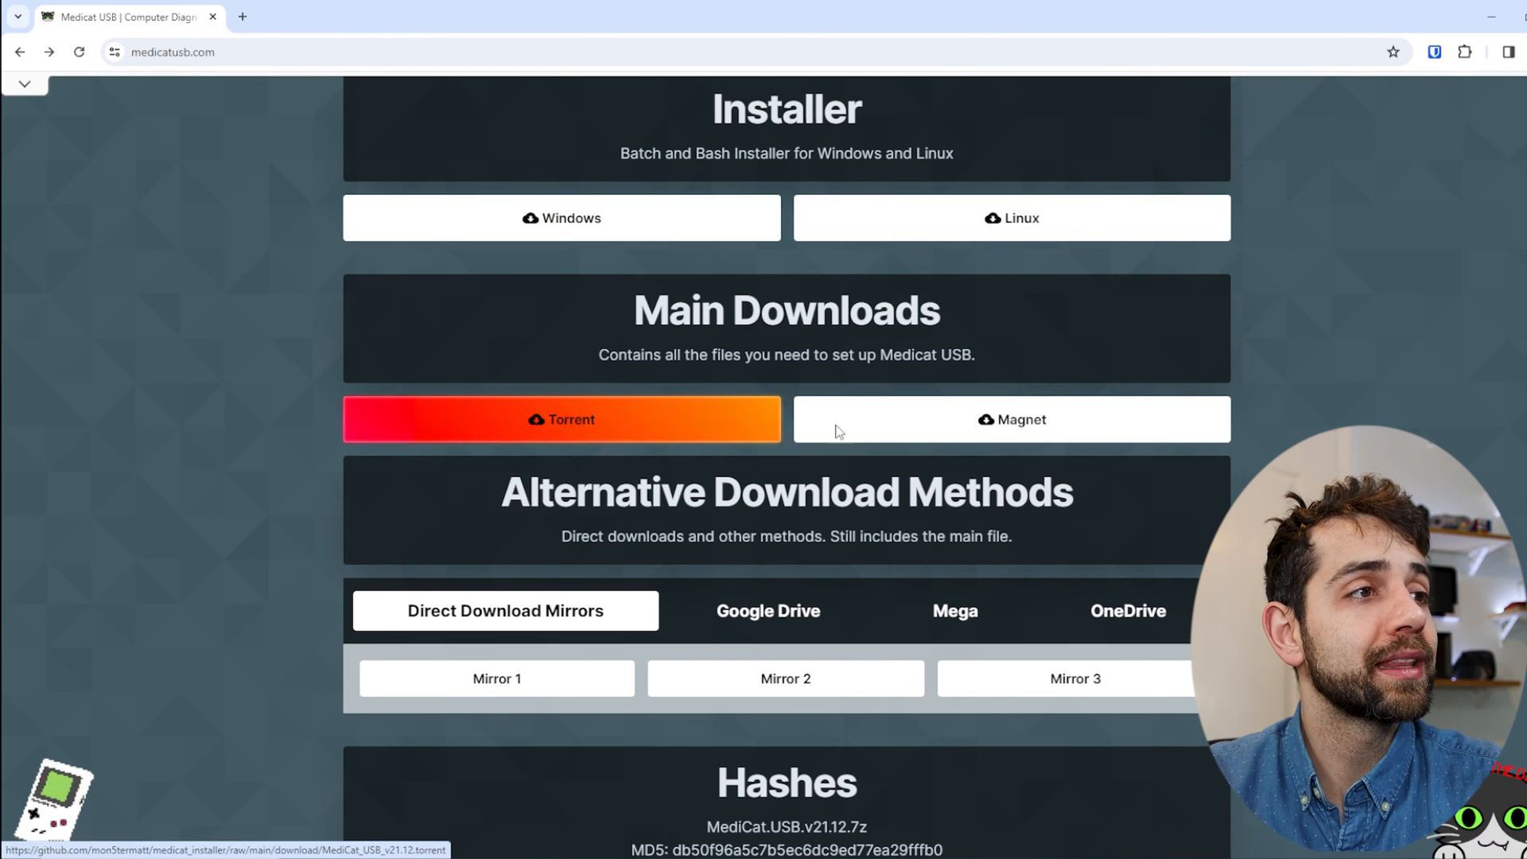
pyautogui.moveTo(1010, 418)
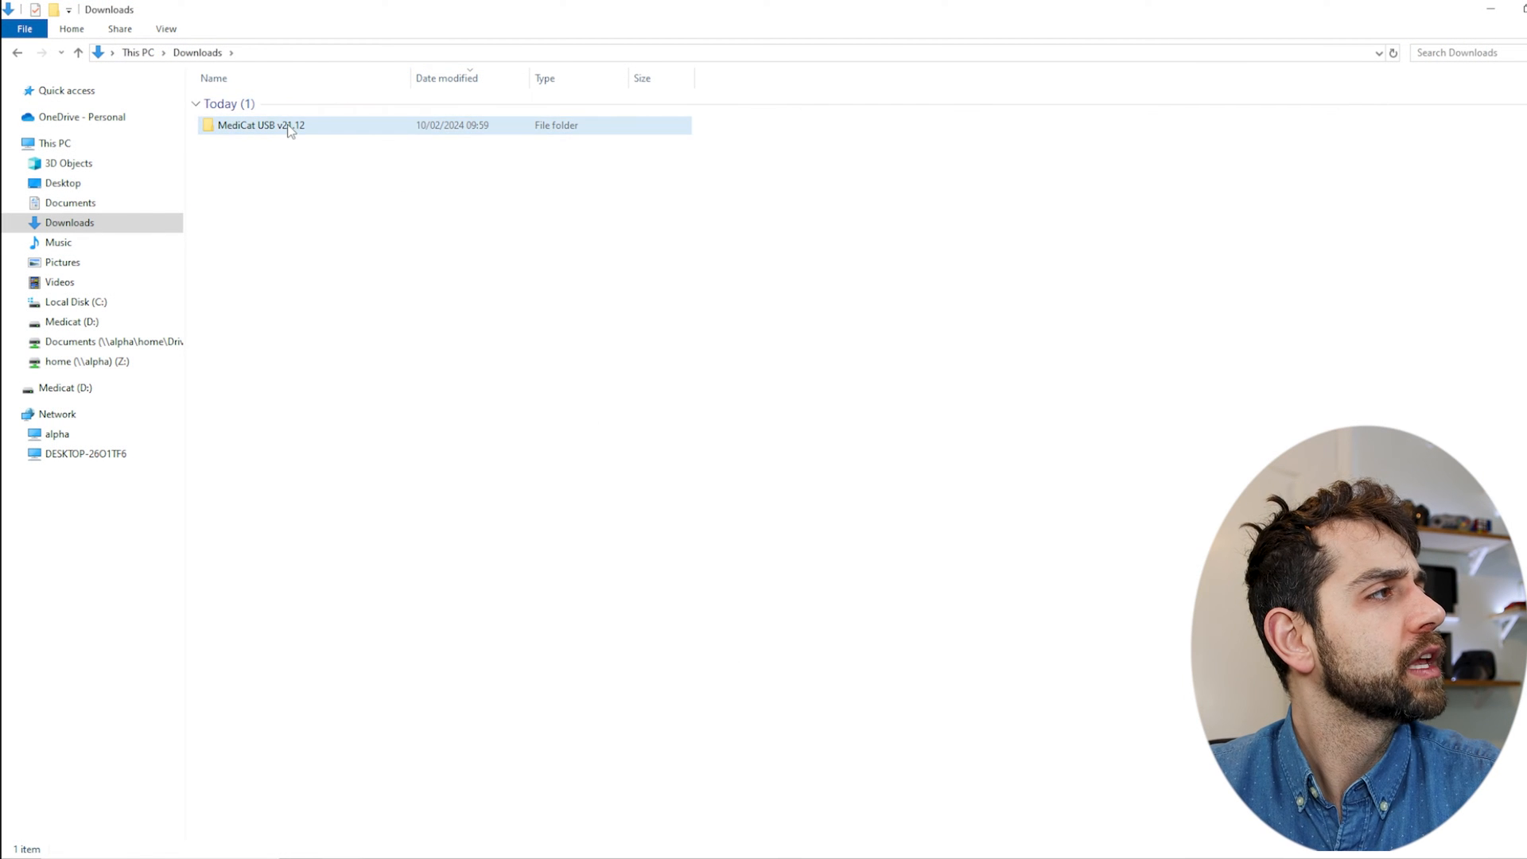
# Open the MediCat USB v21.12 folder in Downloads and select the MediCat.USB.v21.12 archive
pyautogui.doubleClick(259, 125)
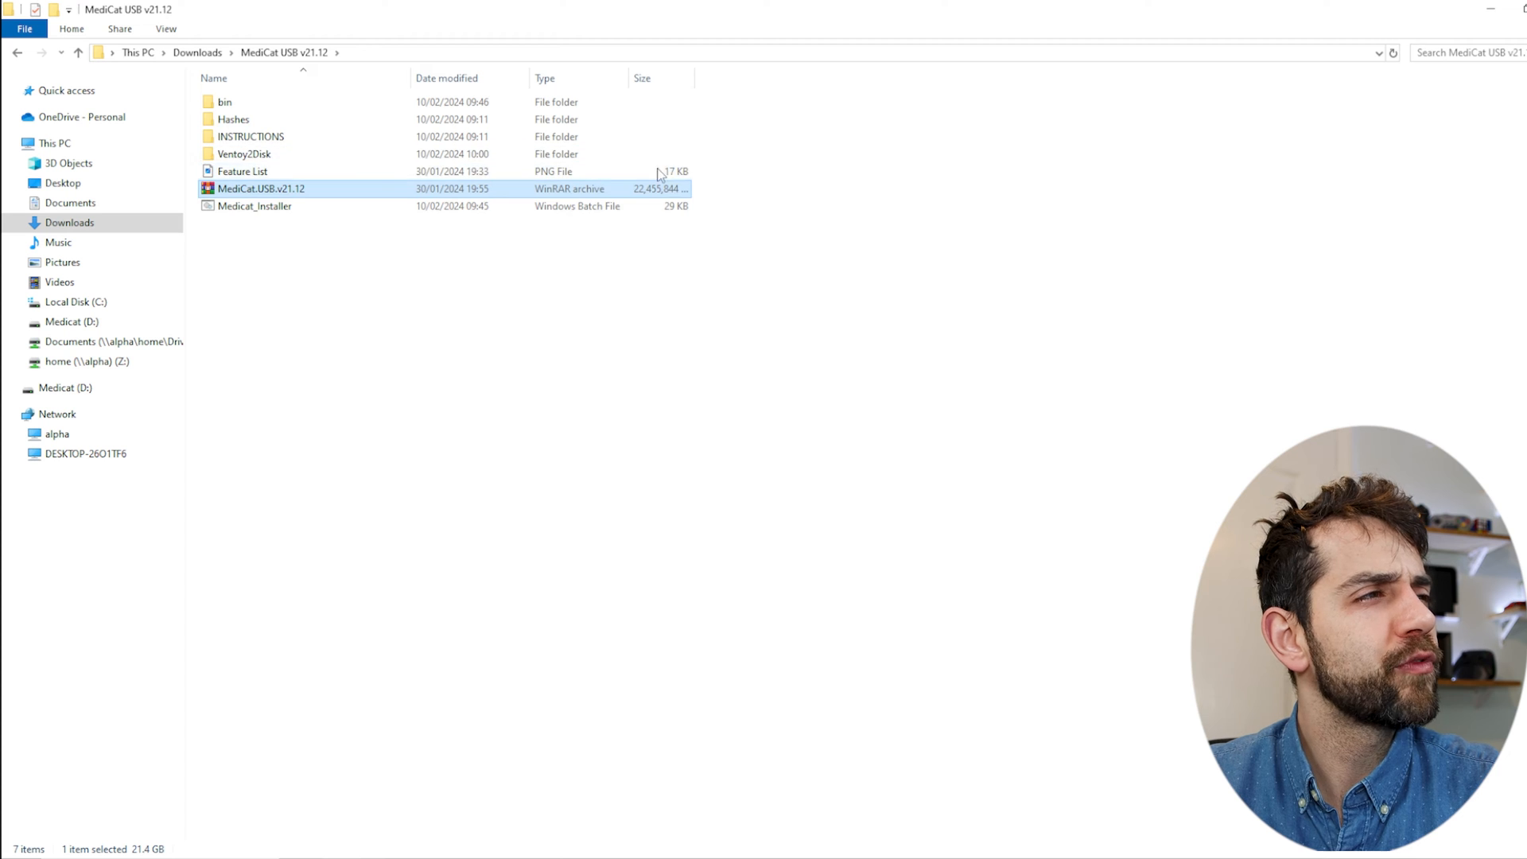
pyautogui.click(255, 205)
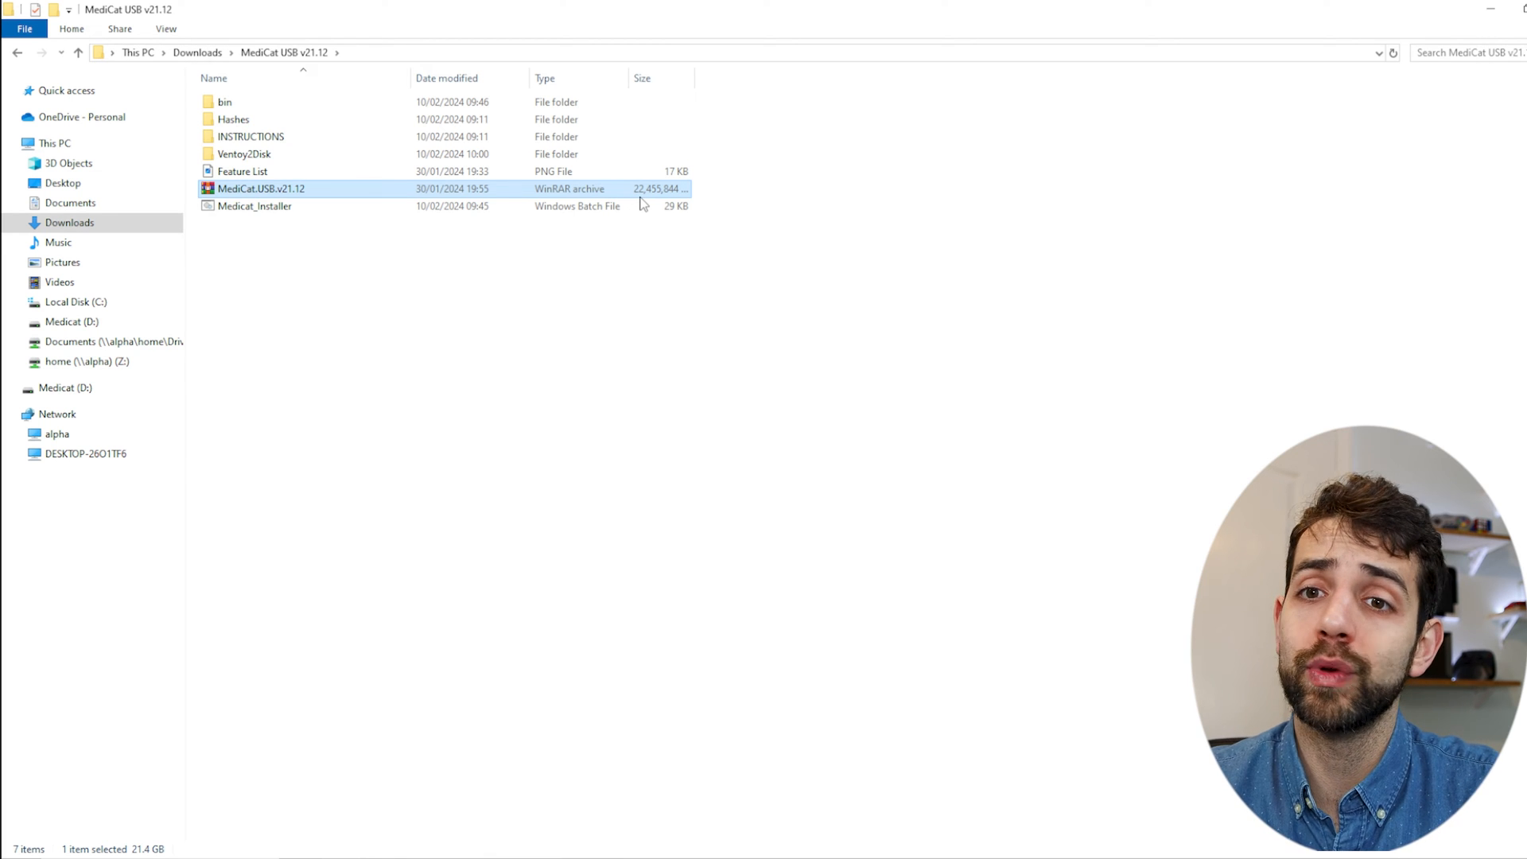
pyautogui.moveTo(719, 628)
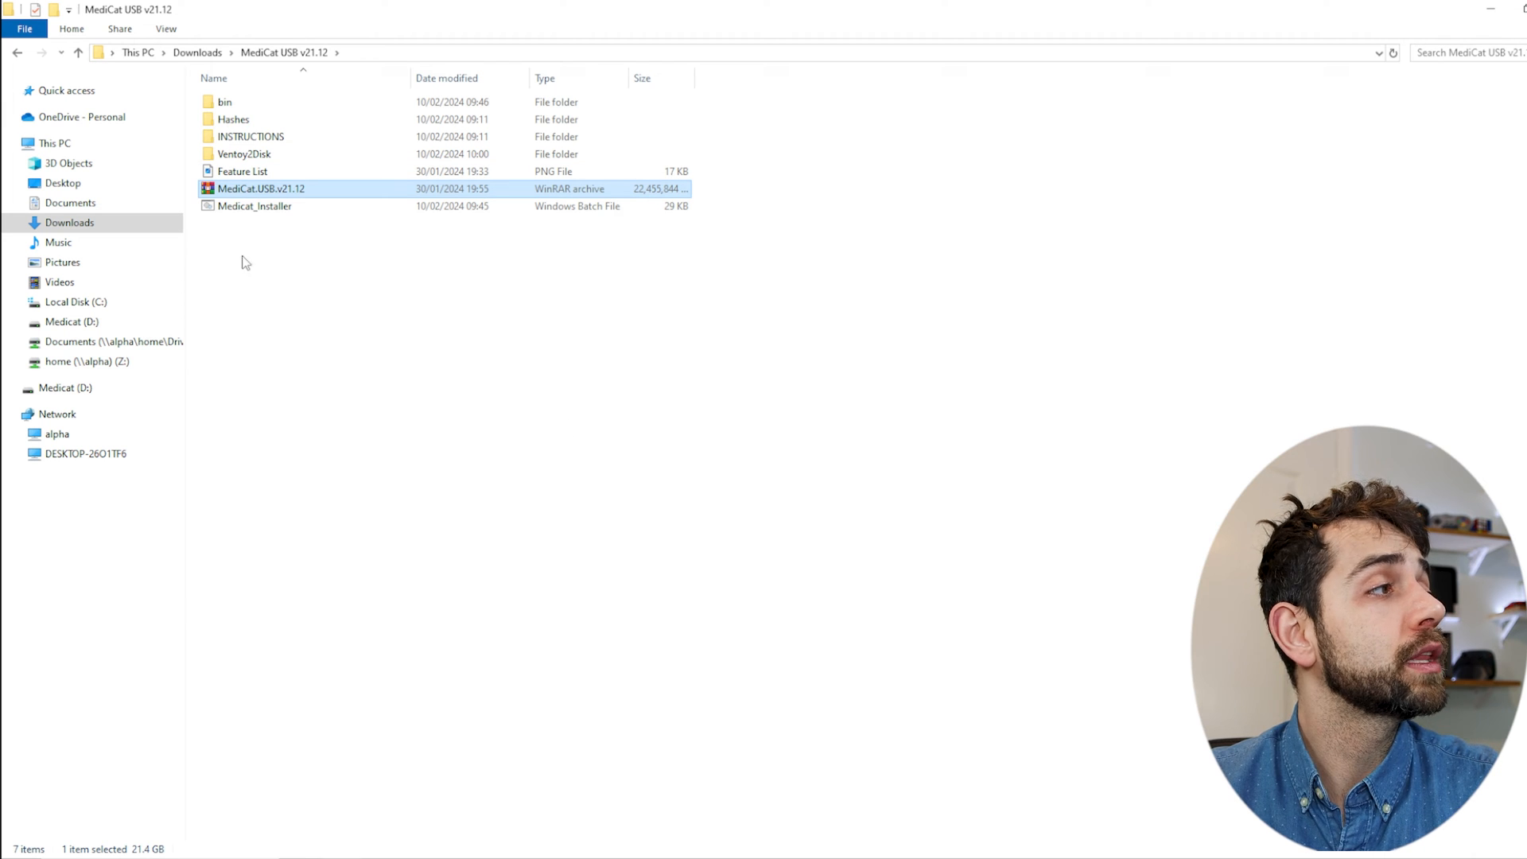
pyautogui.moveTo(332, 394)
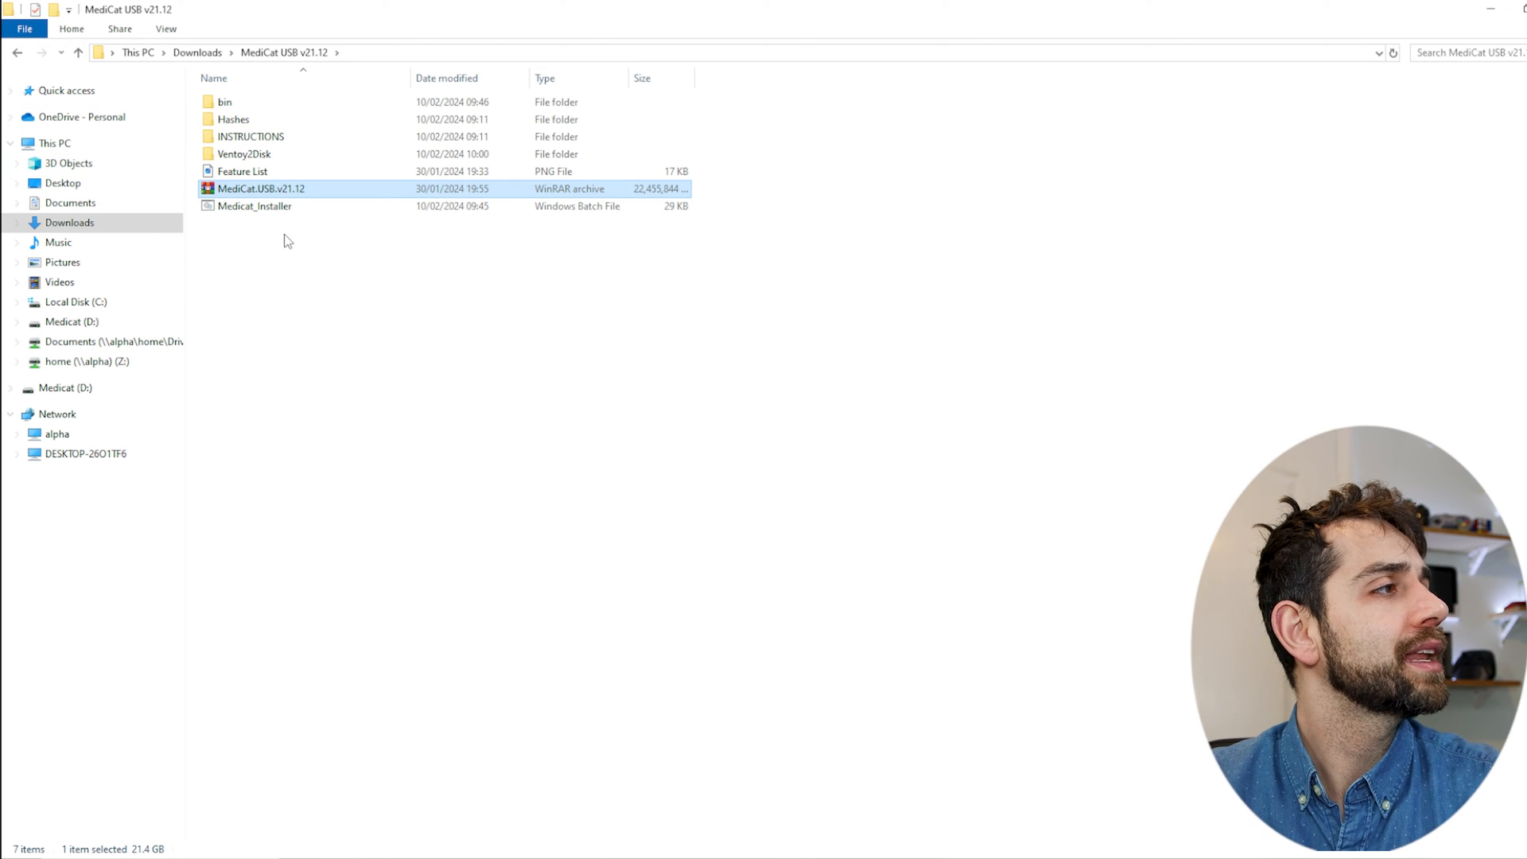
# Launch Medicat_Installer and continue past the antivirus warning, welcome screen and MIT license
pyautogui.doubleClick(255, 205)
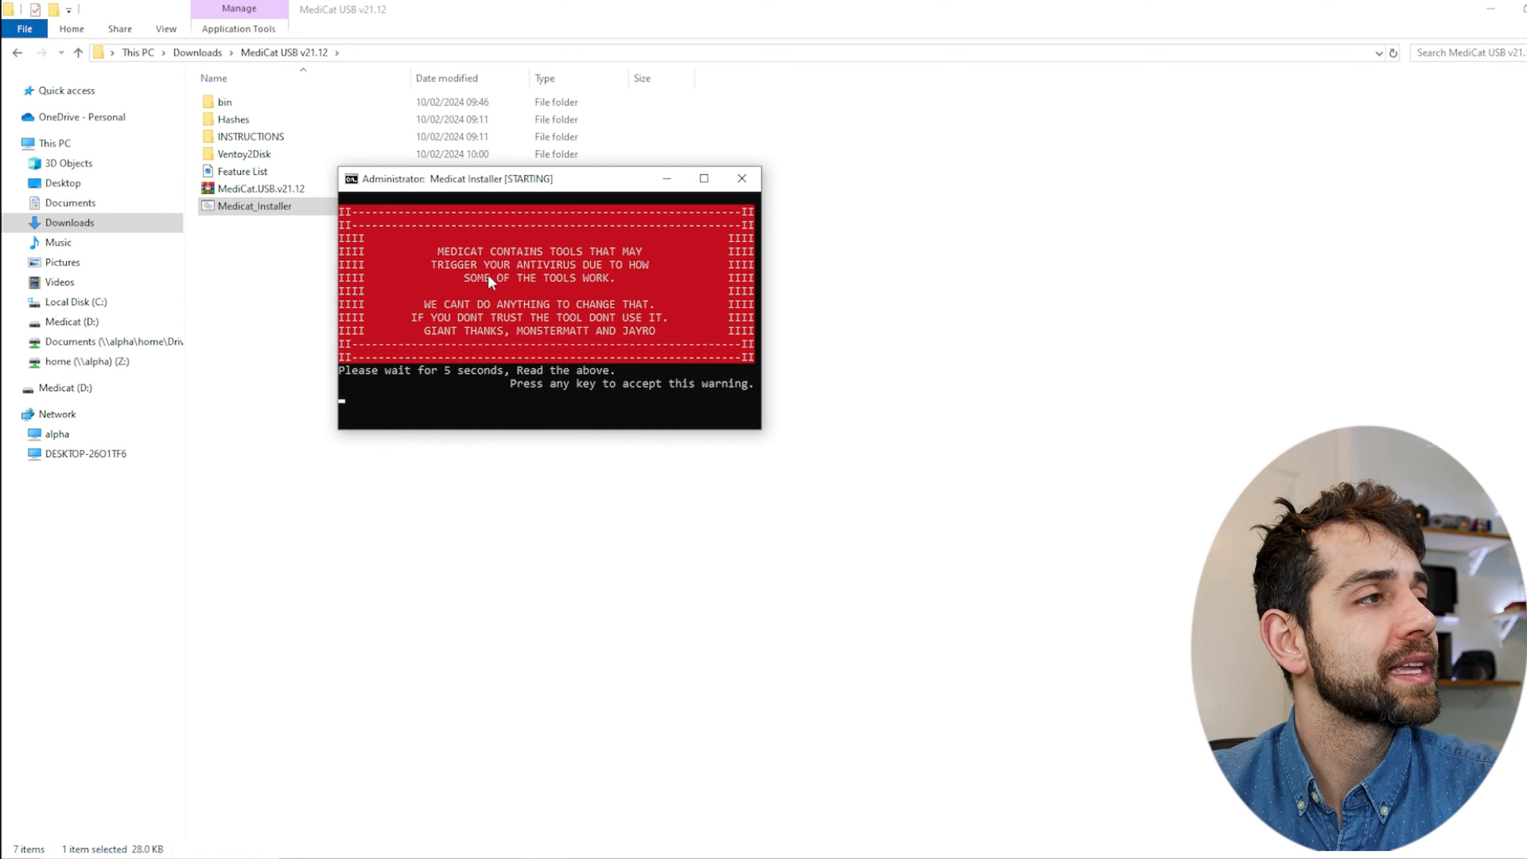
pyautogui.moveTo(666, 409)
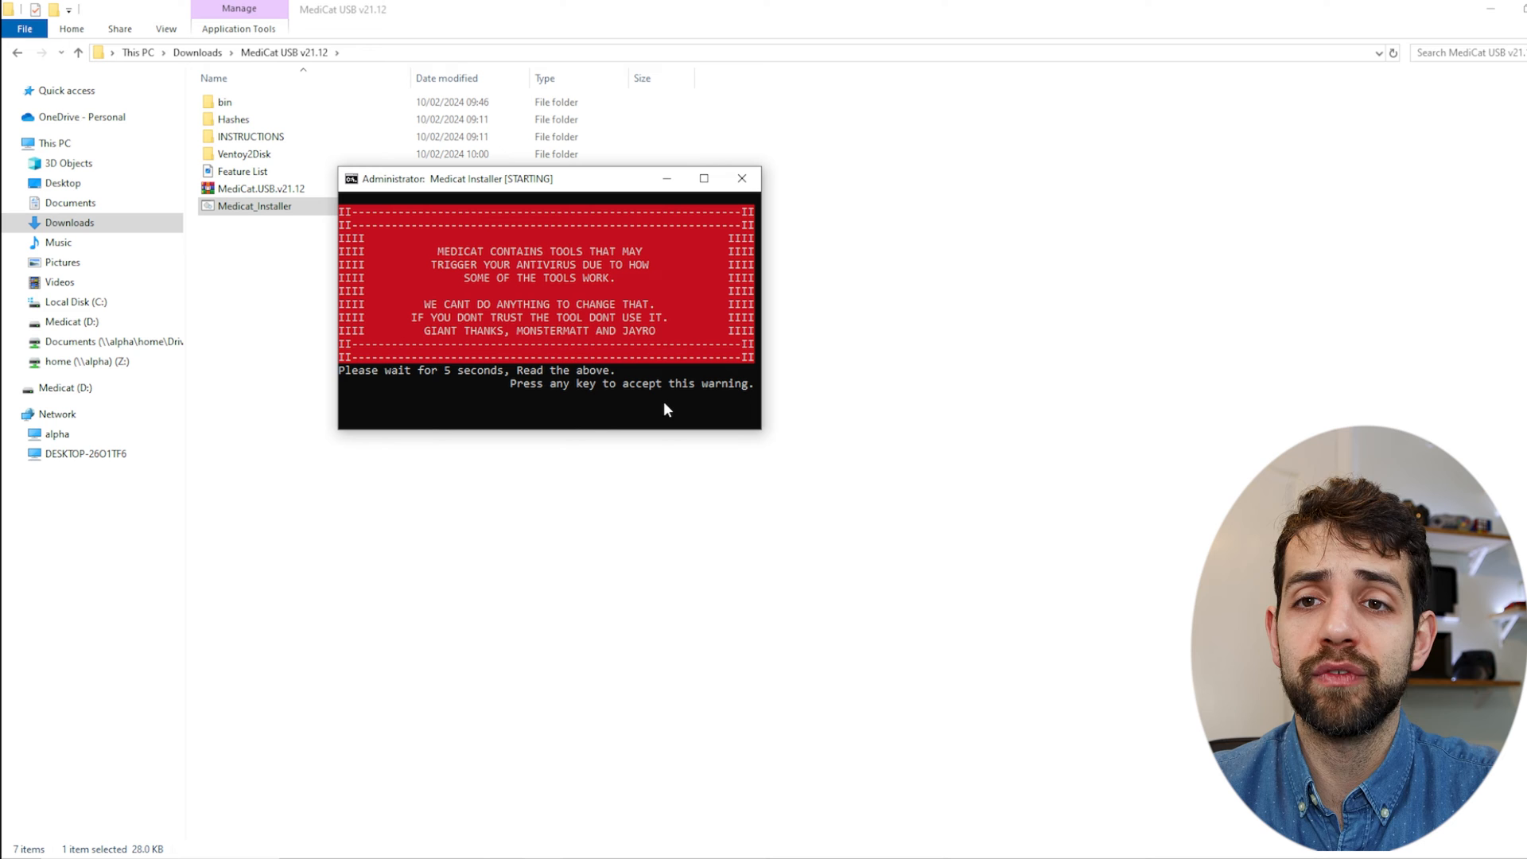
pyautogui.moveTo(565, 280)
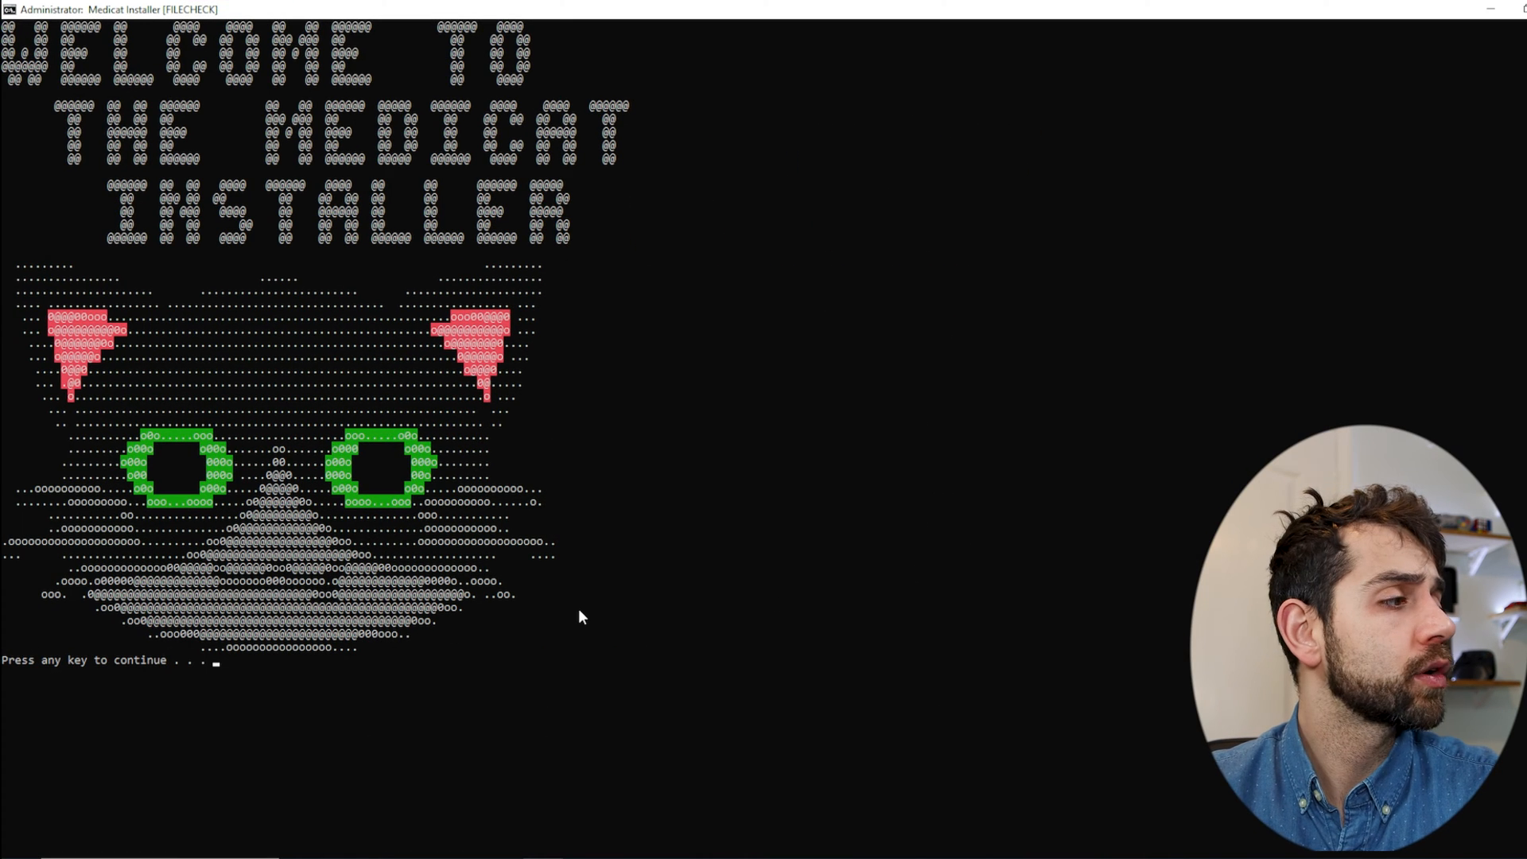
pyautogui.press('enter')
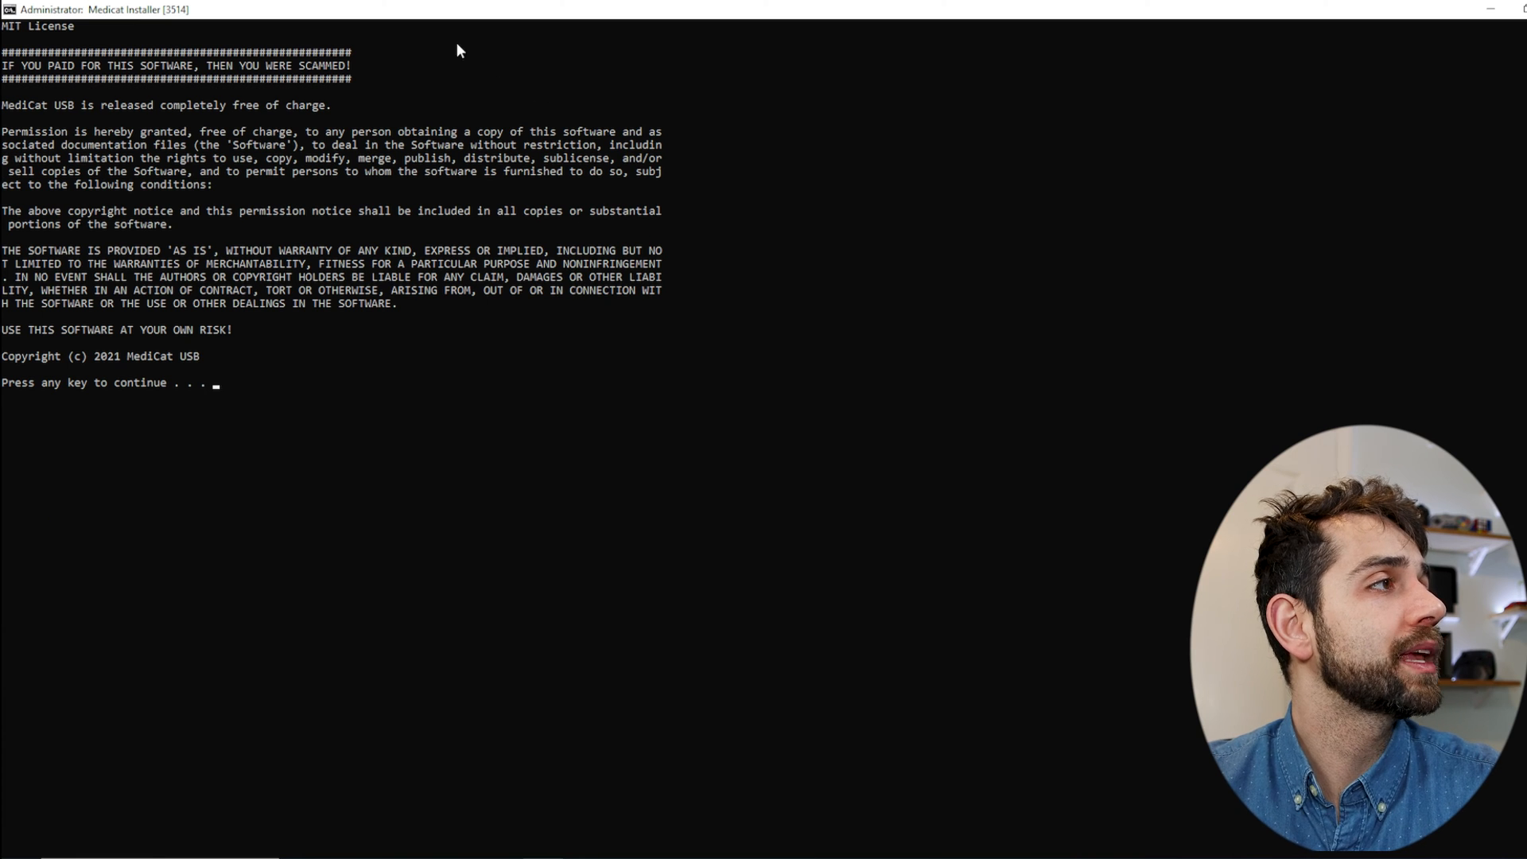
pyautogui.moveTo(275, 312)
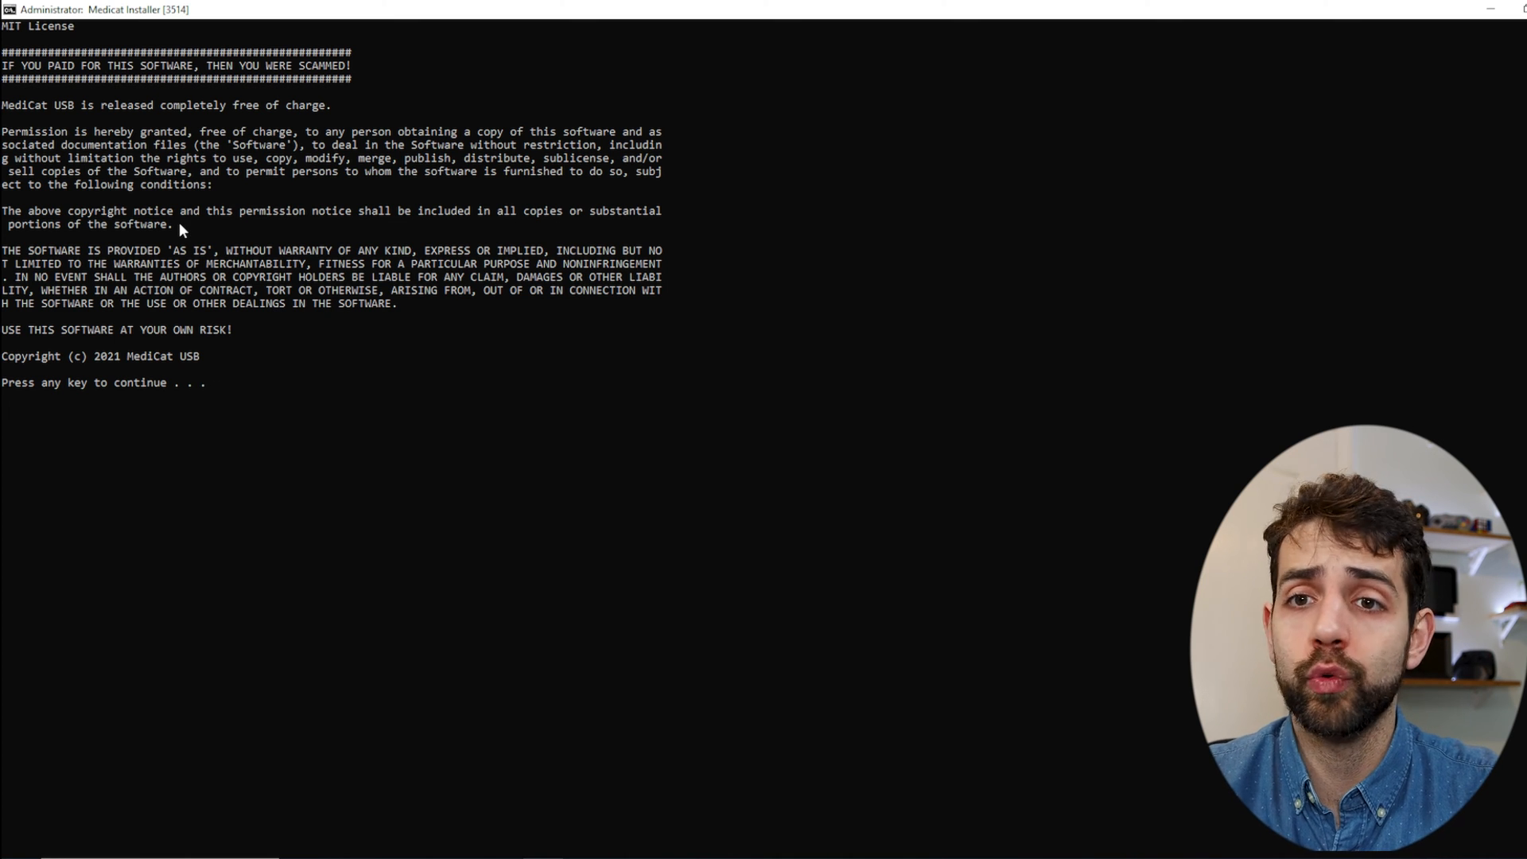
pyautogui.press('enter')
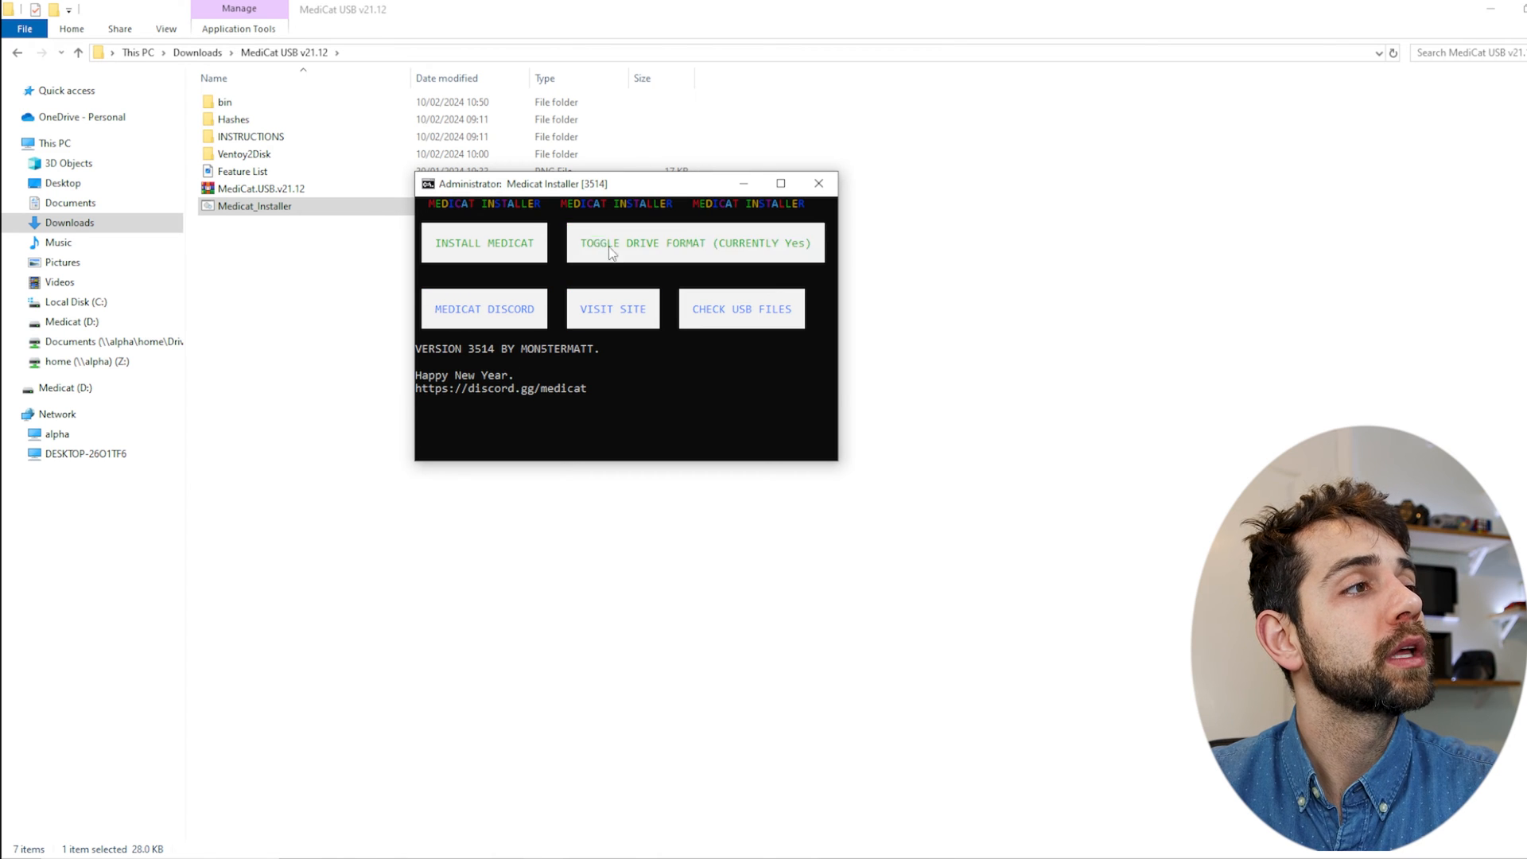
pyautogui.click(691, 242)
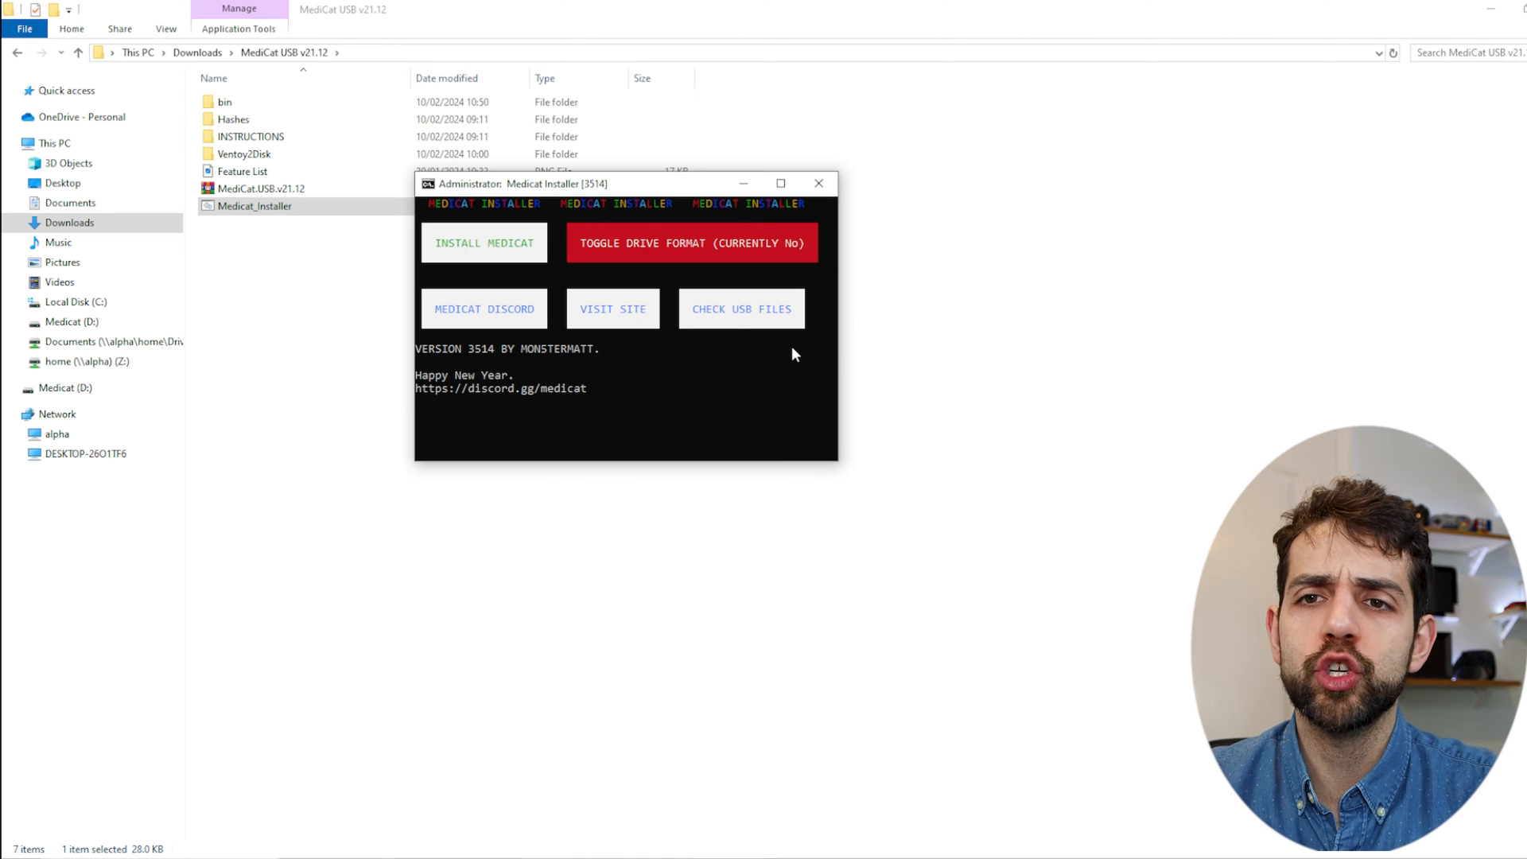
pyautogui.moveTo(589, 202)
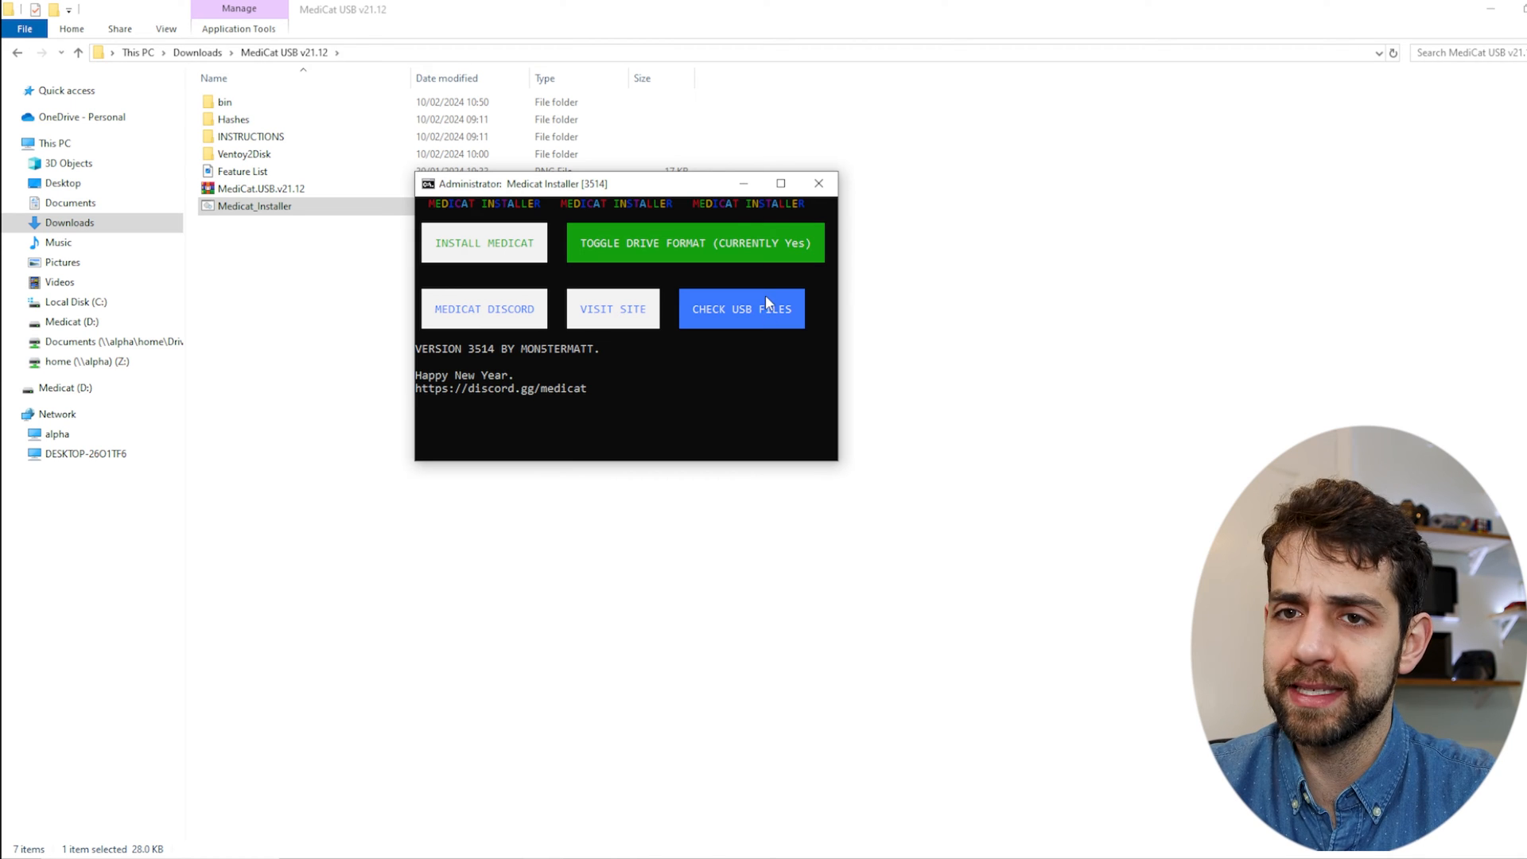
pyautogui.moveTo(749, 296)
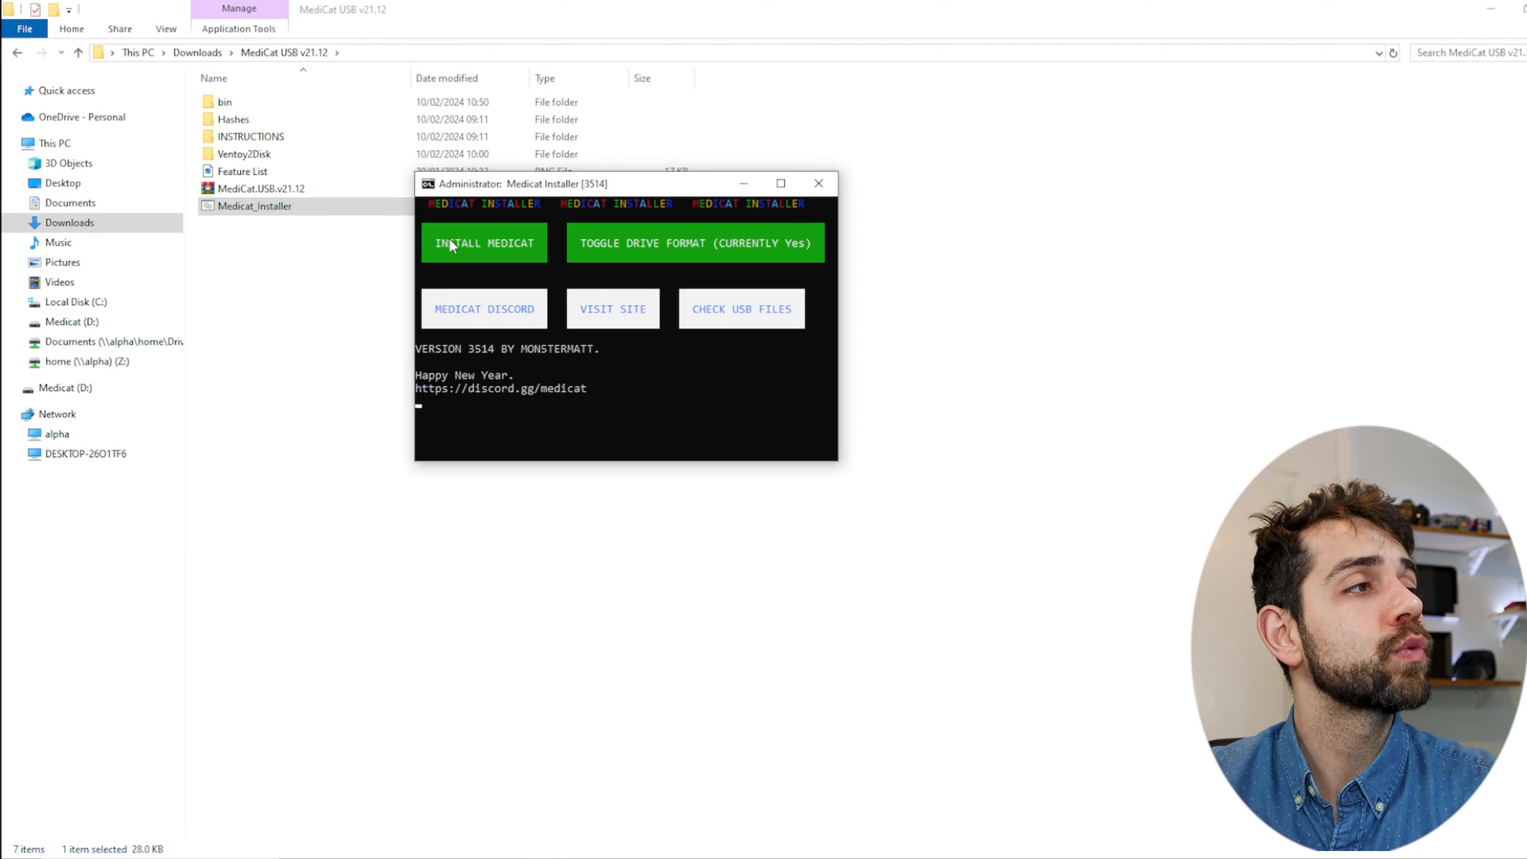
# Choose INSTALL MEDICAT and confirm Medicat (D:) as the target drive
pyautogui.click(484, 242)
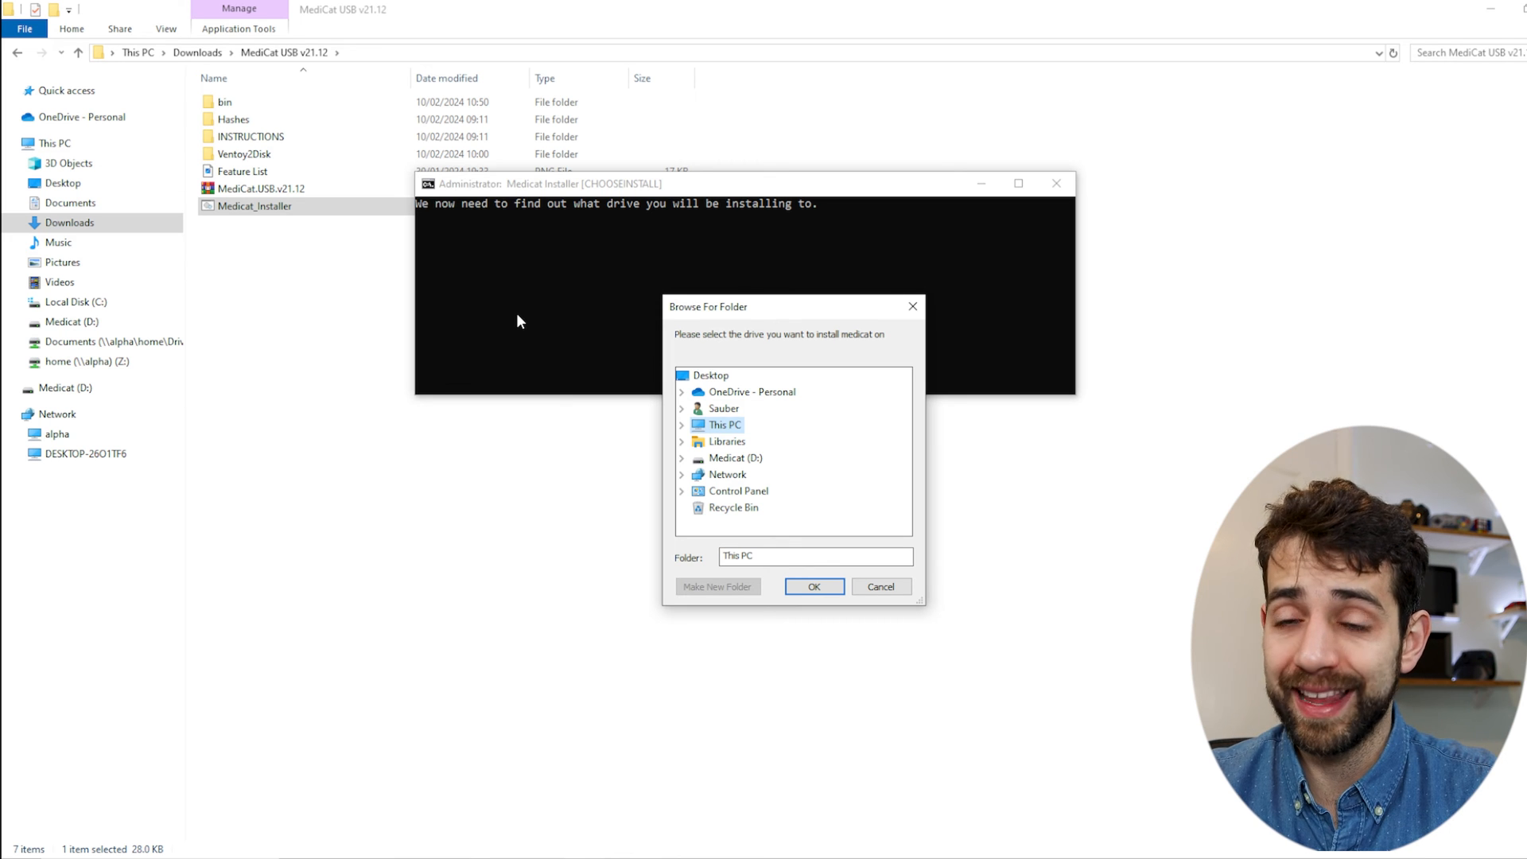
pyautogui.moveTo(773, 442)
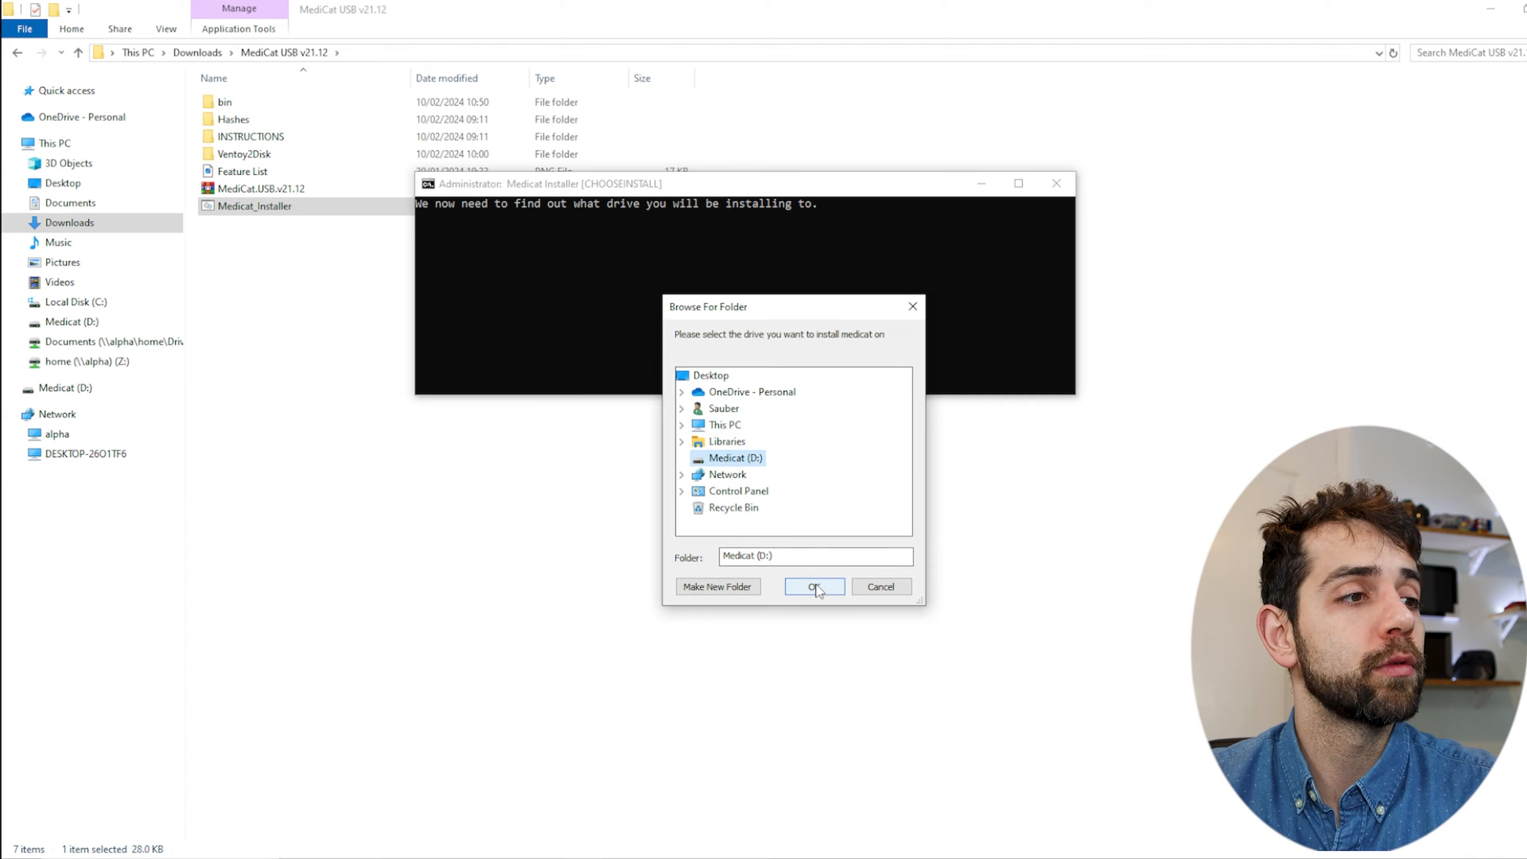
pyautogui.click(814, 587)
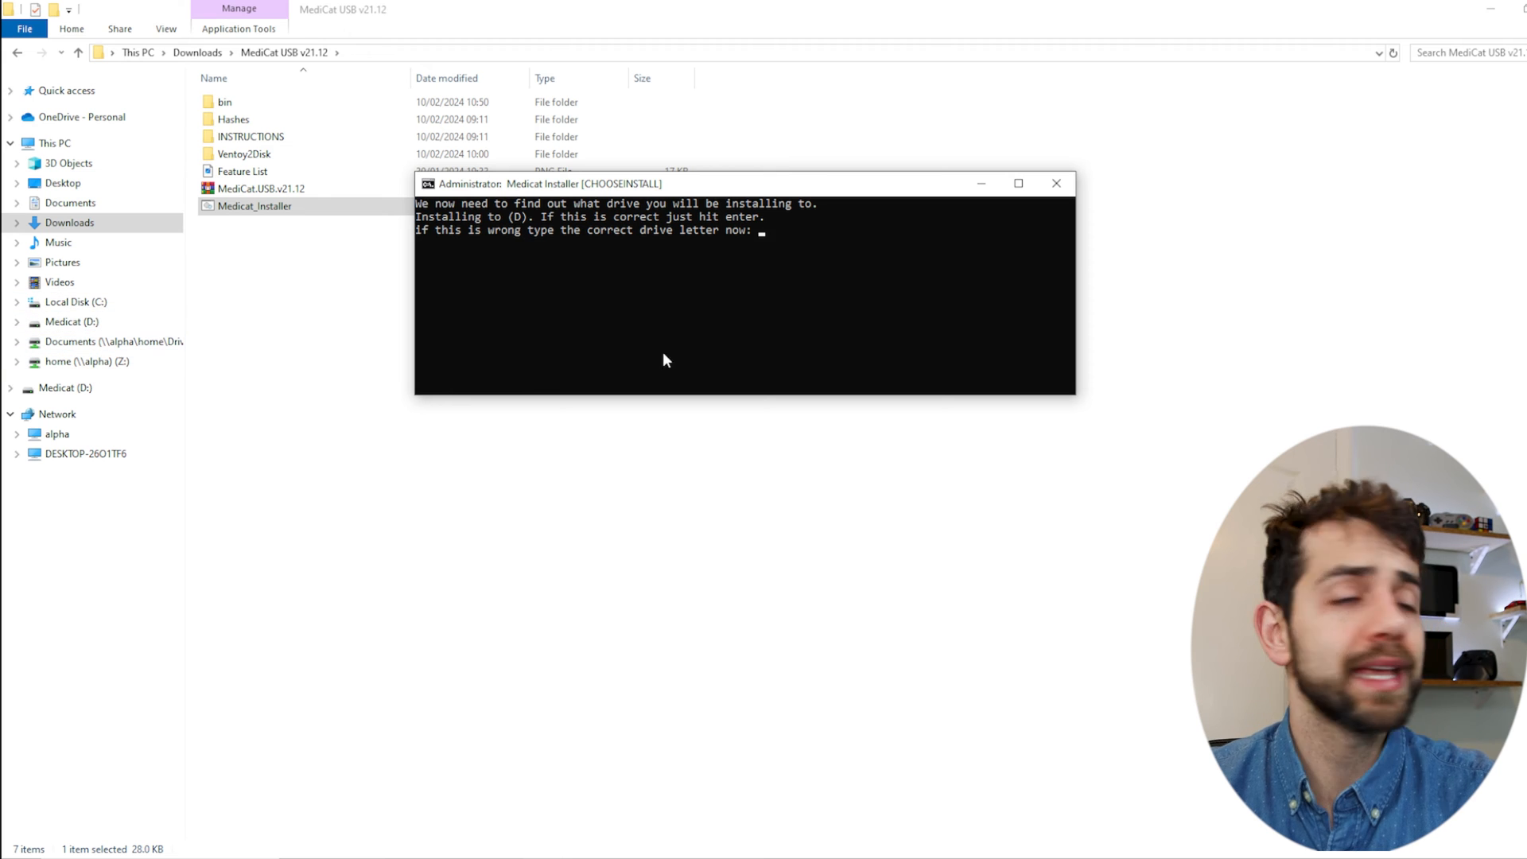
pyautogui.moveTo(853, 311)
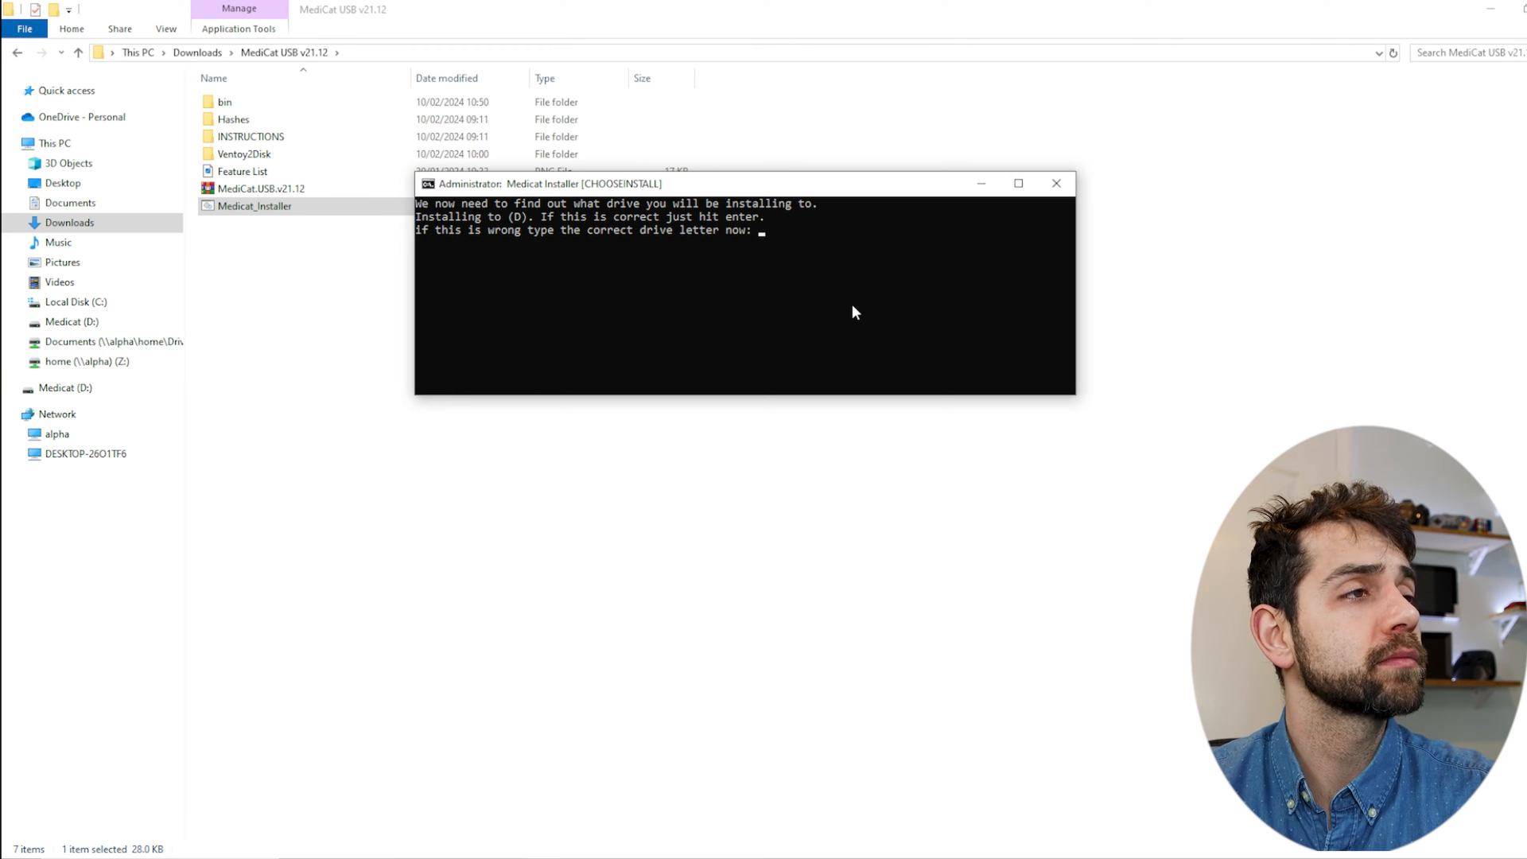
# Accept drive D at the warning, answer the Secure Boot question and keep D as target
pyautogui.press('Enter')
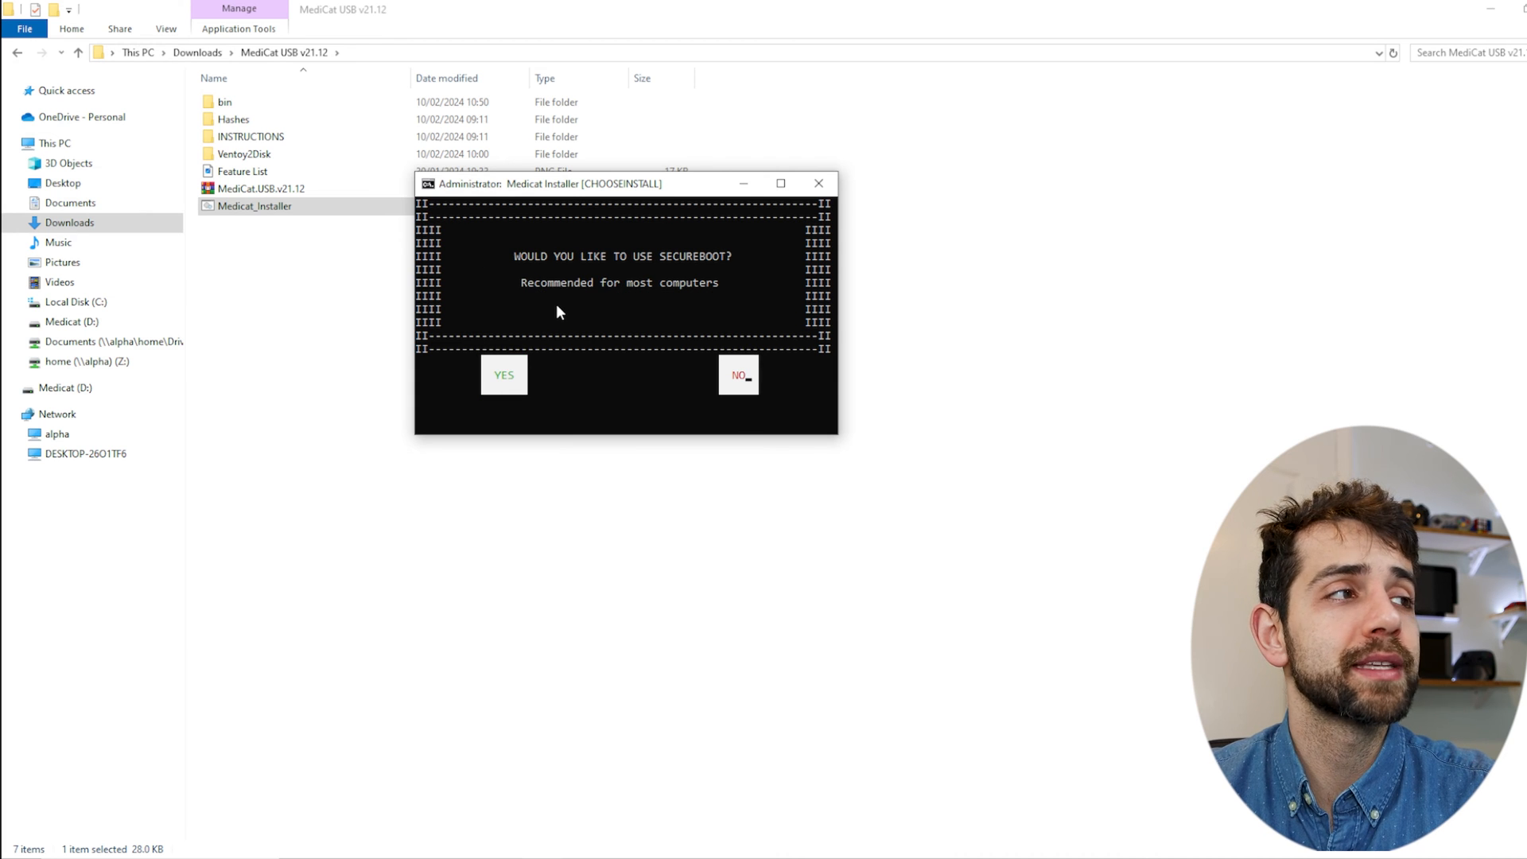
pyautogui.click(504, 376)
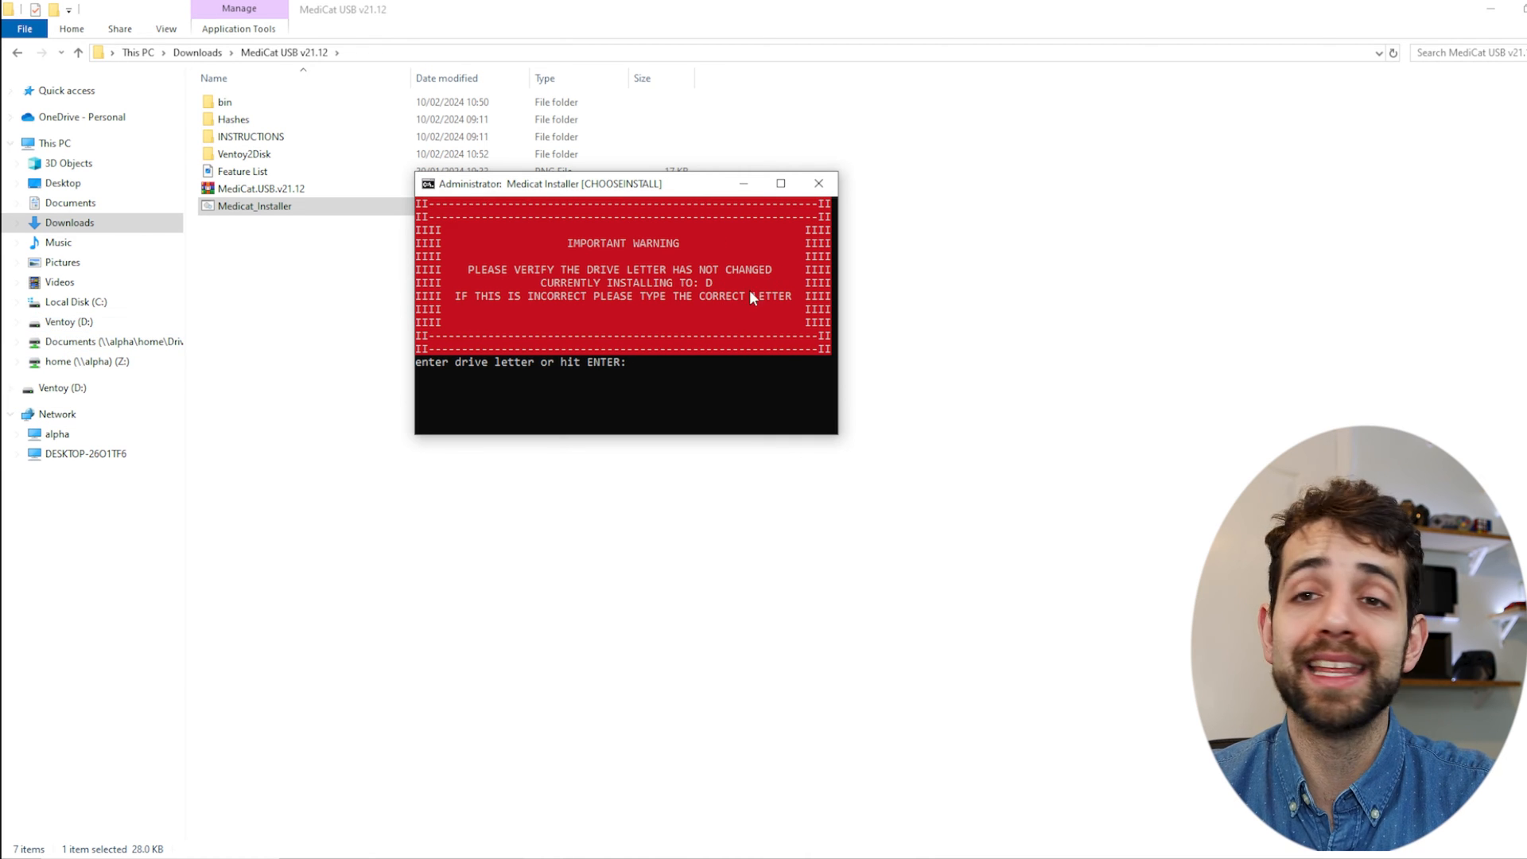
pyautogui.moveTo(708, 285)
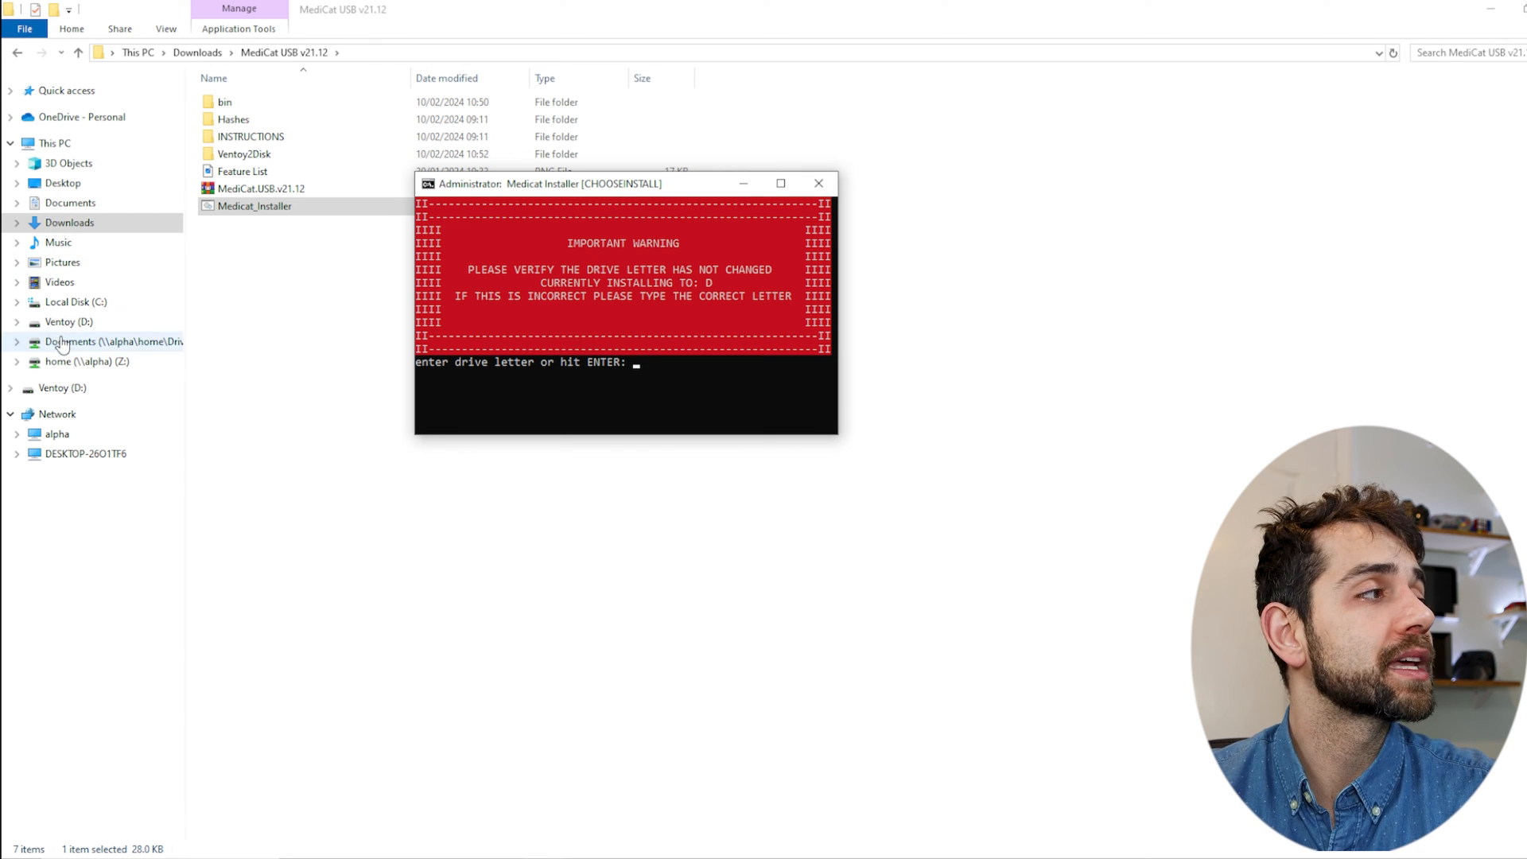
pyautogui.press('enter')
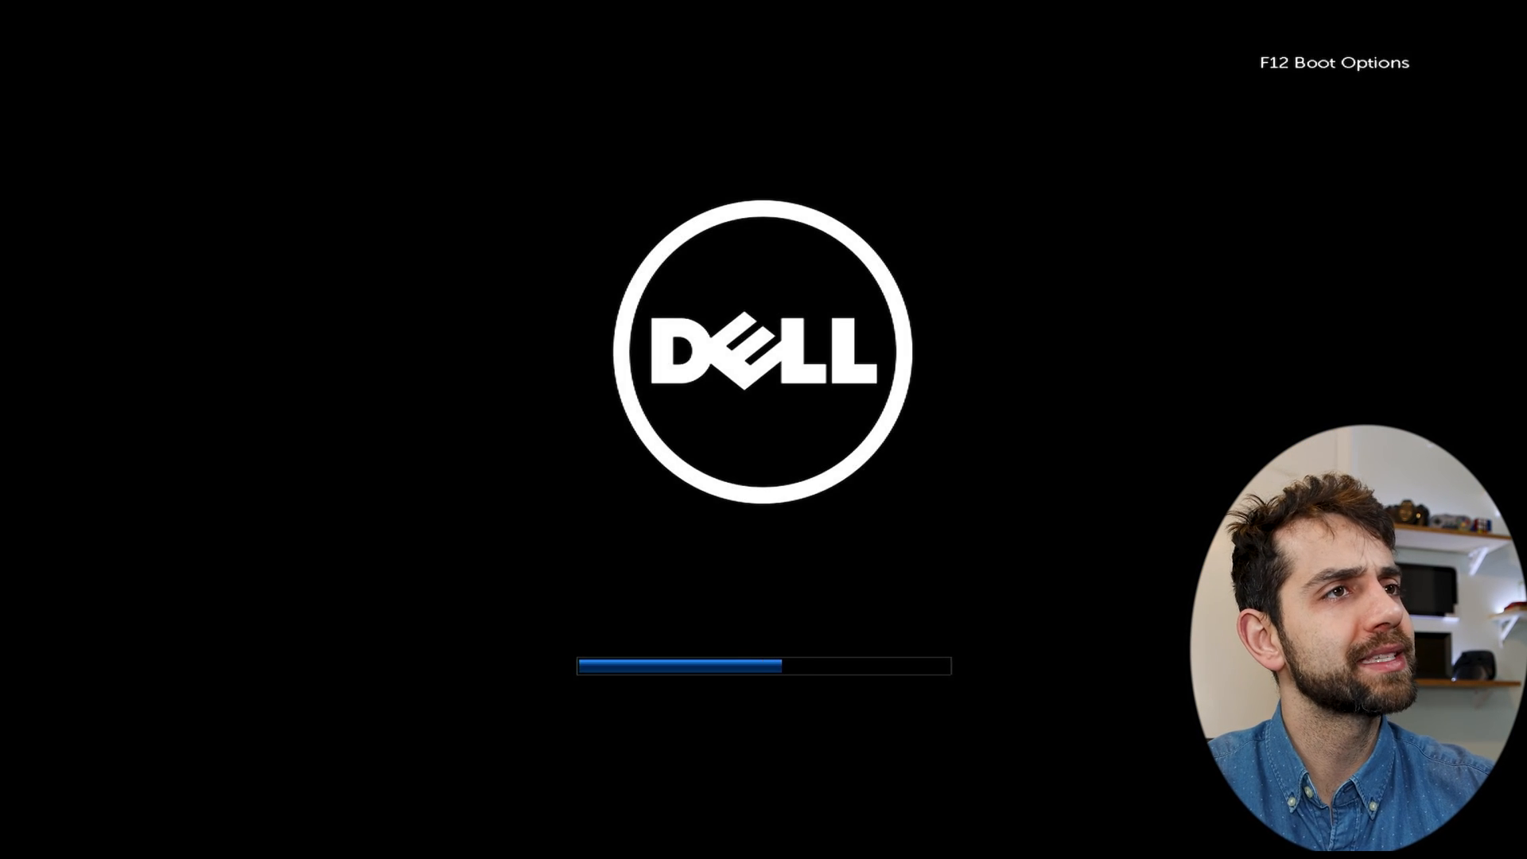
# Use F12 at the Dell logo to boot from the UEFI KingstonDataTraveler USB entry
pyautogui.press('f12')
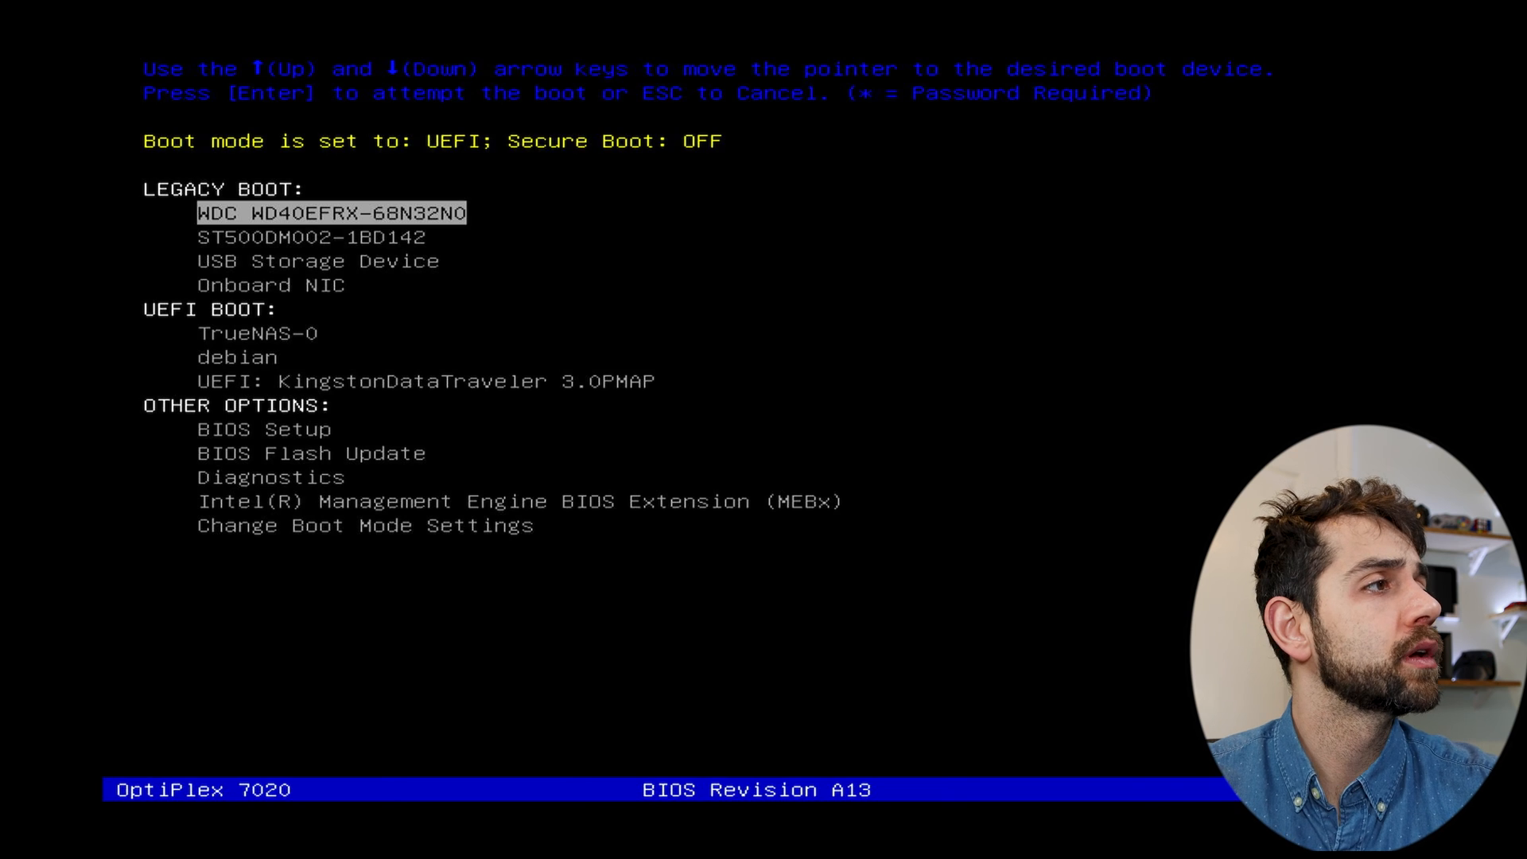
pyautogui.press('Down')
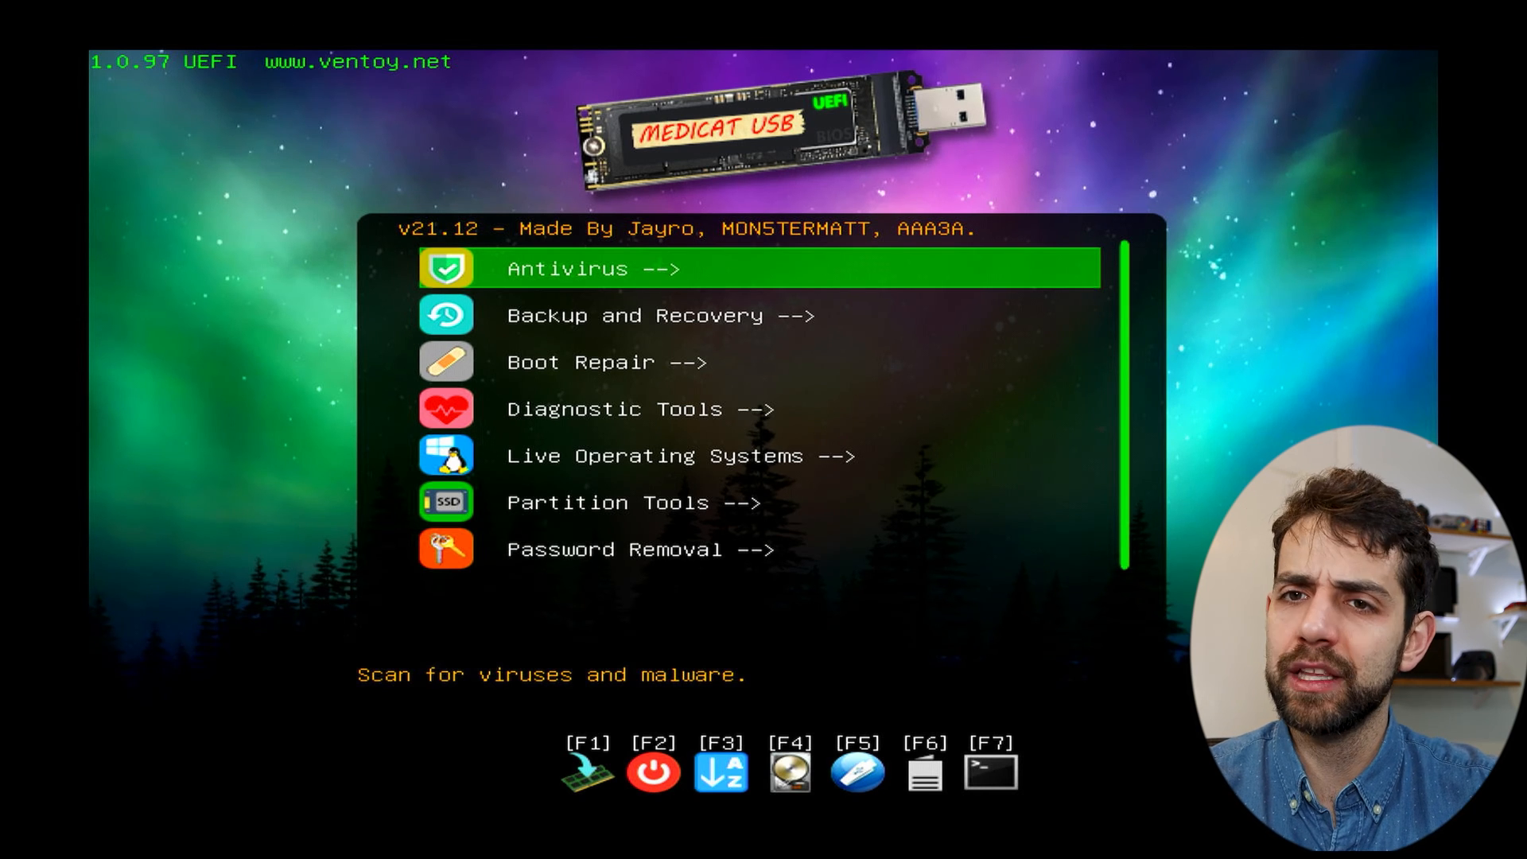
pyautogui.click(584, 268)
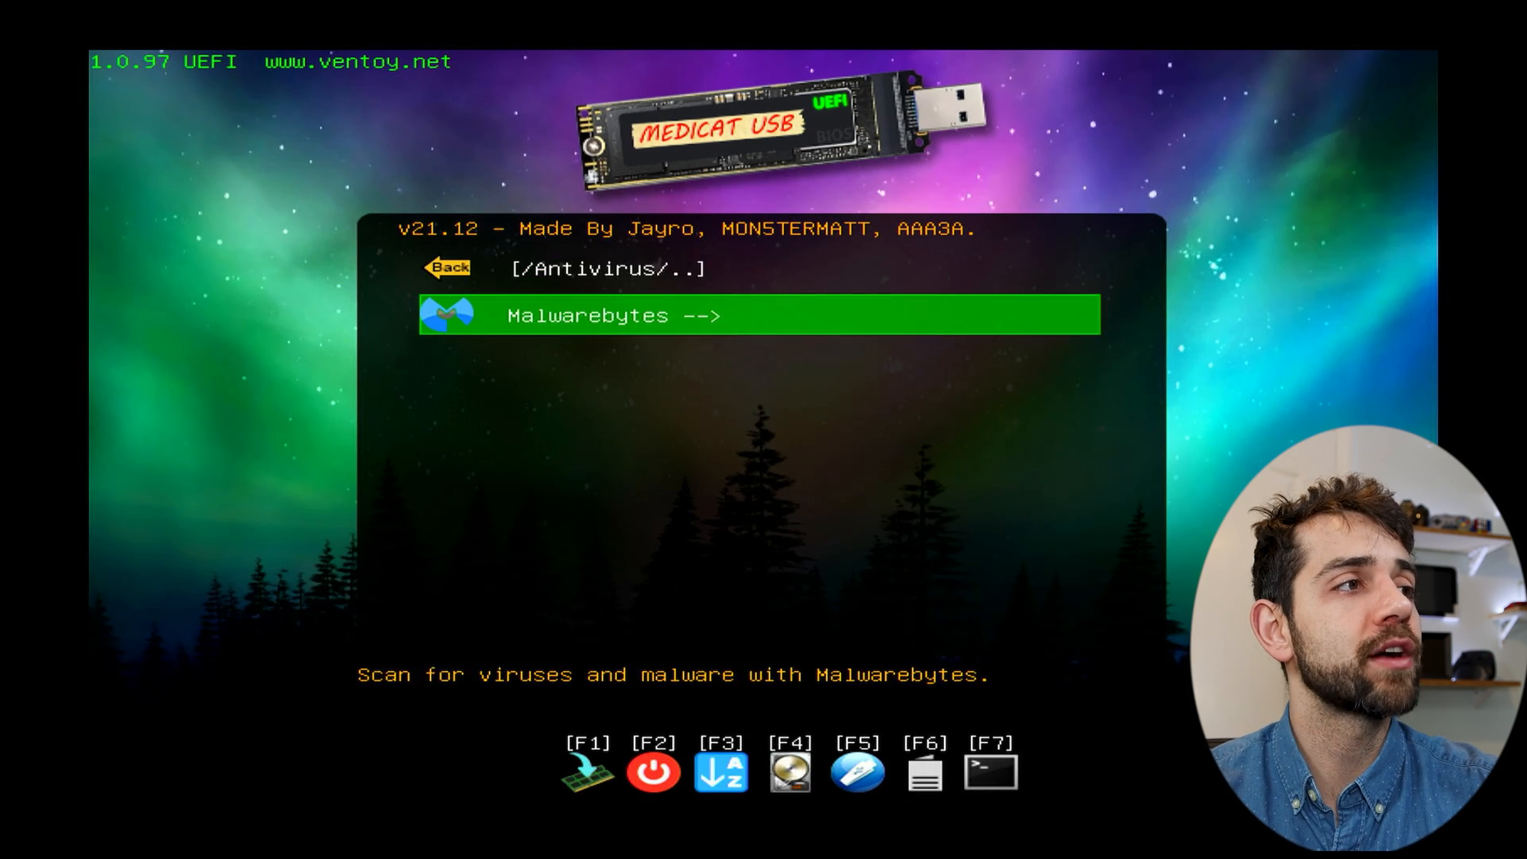
pyautogui.click(613, 315)
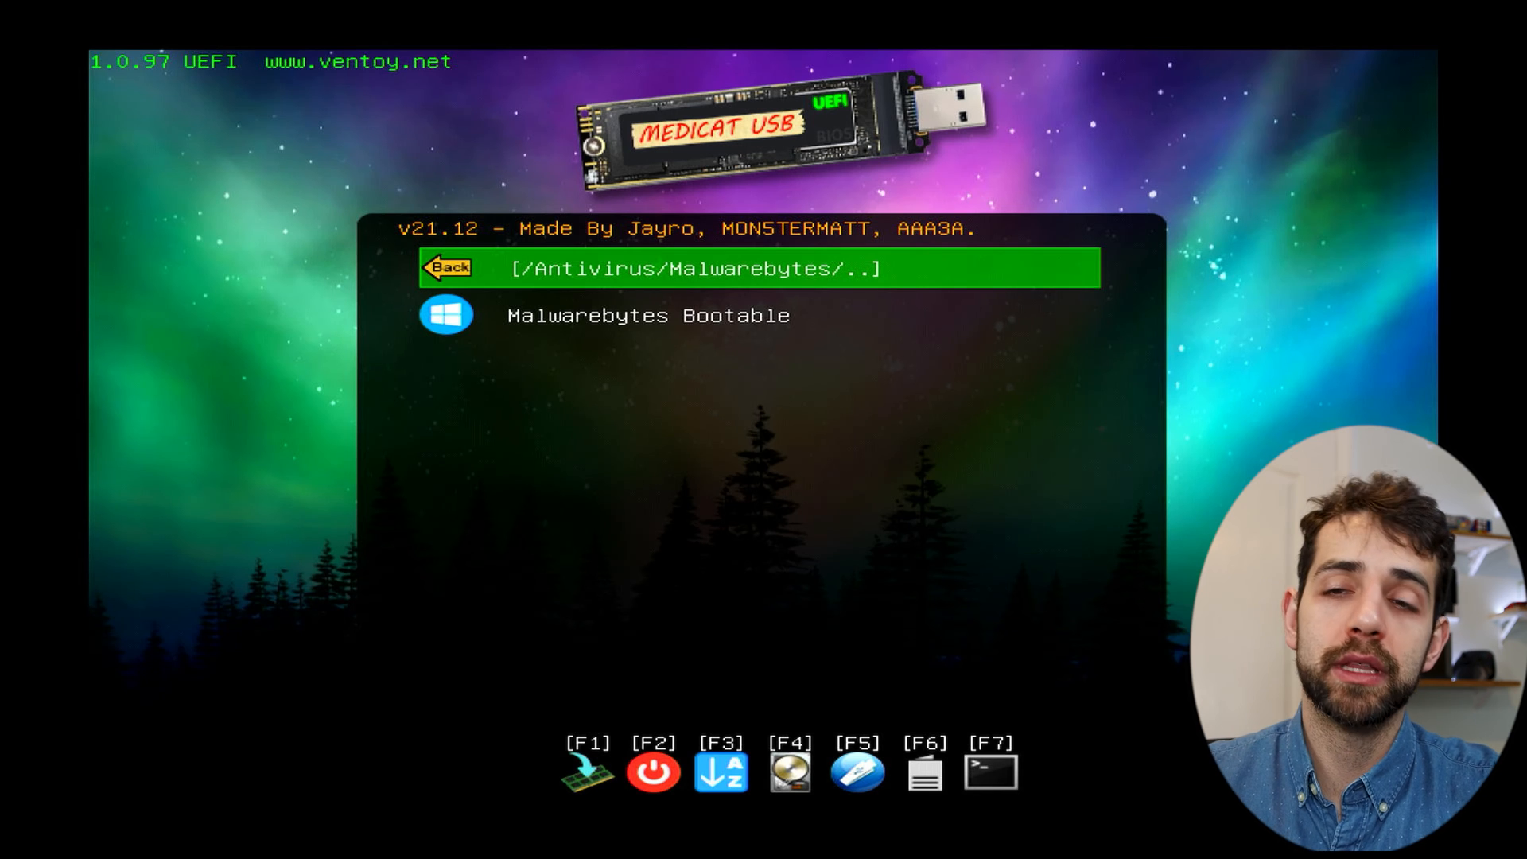
pyautogui.click(445, 267)
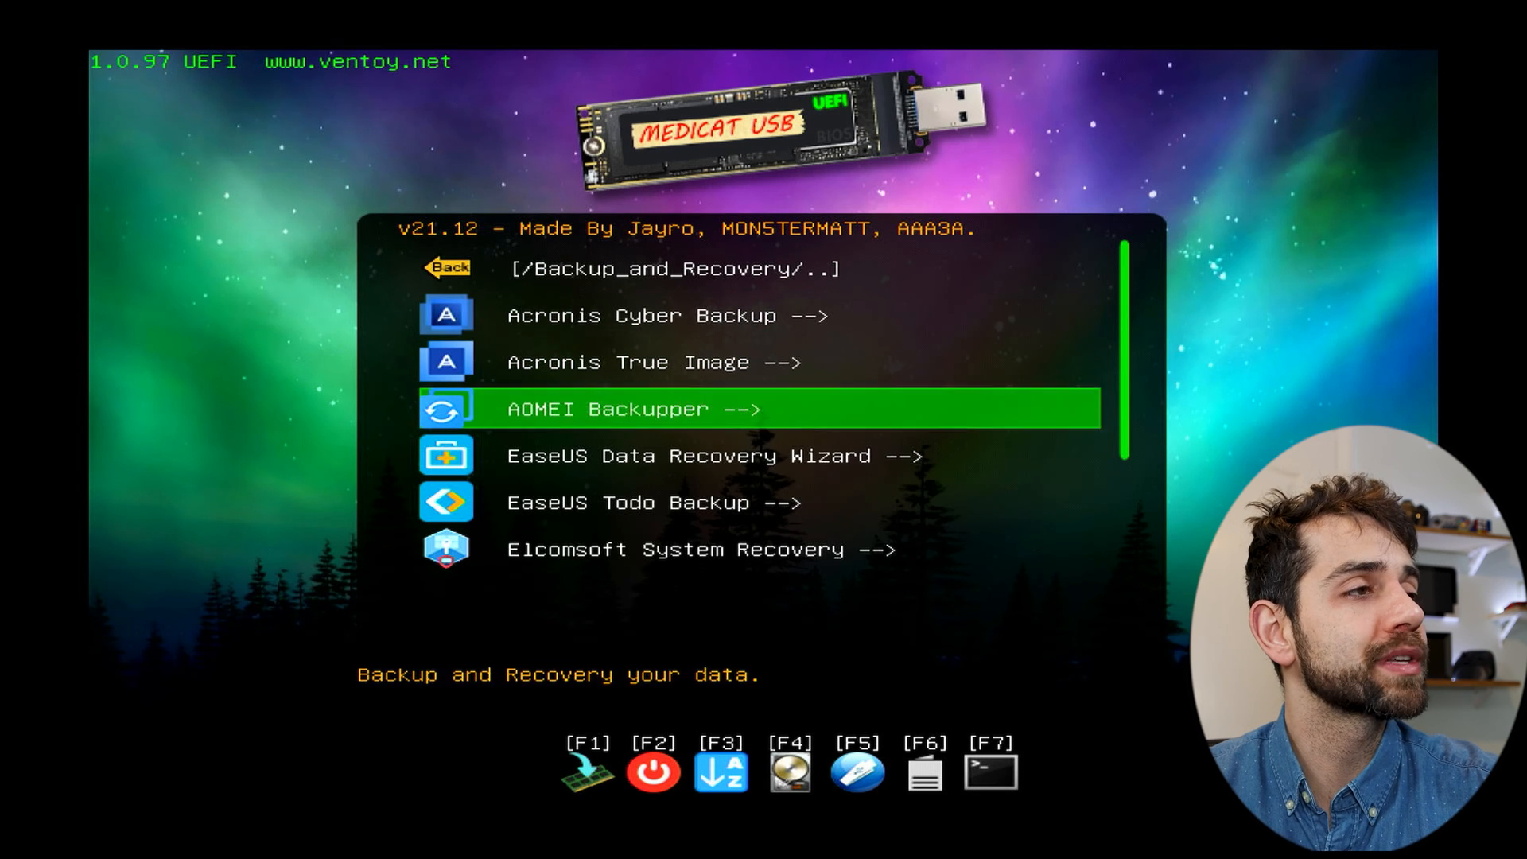
pyautogui.press('Down')
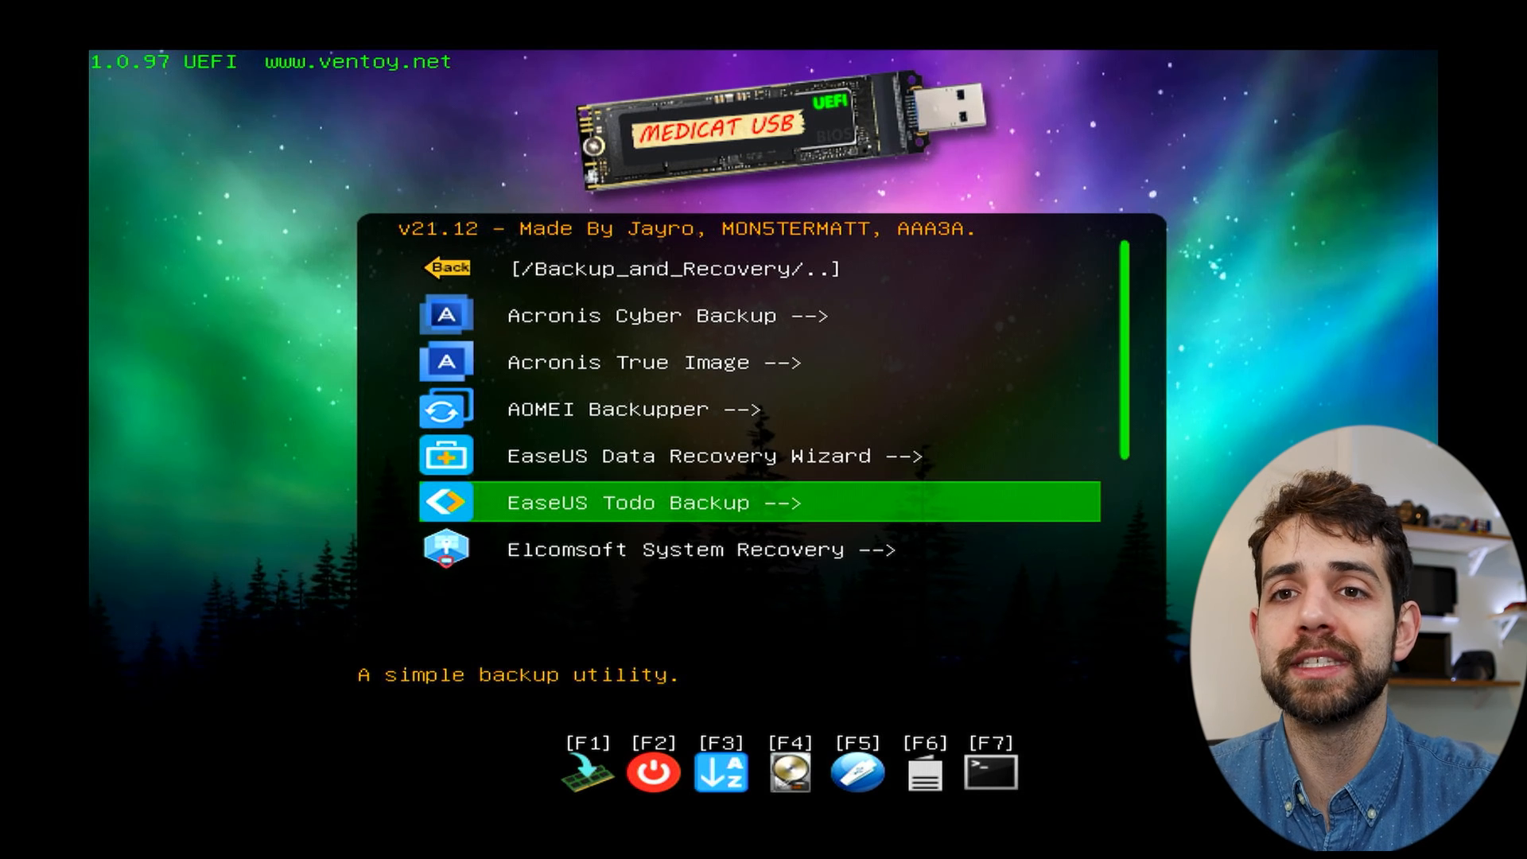
pyautogui.press('Up')
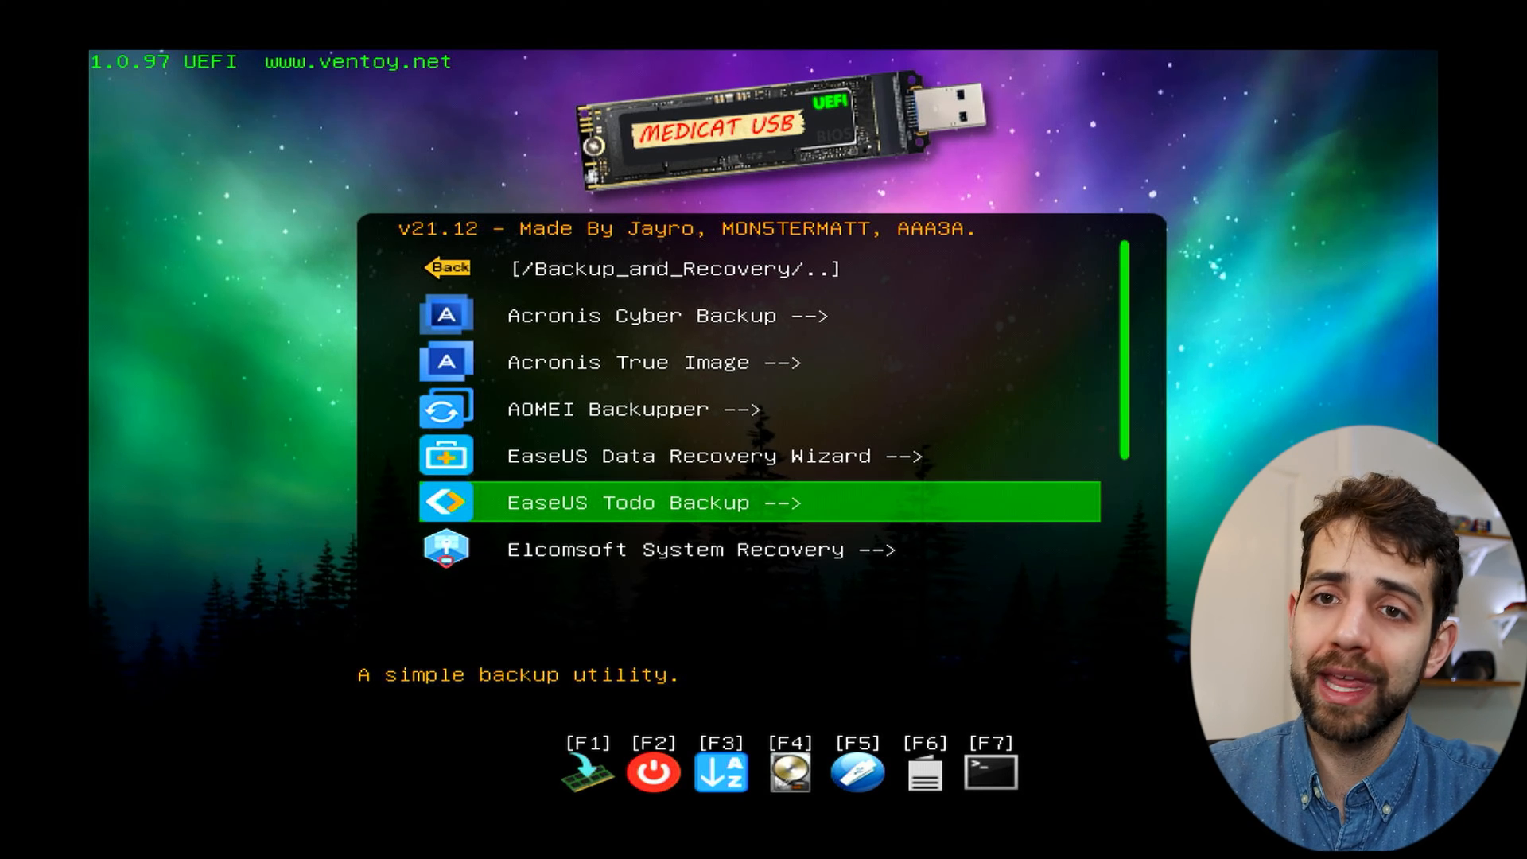
pyautogui.press('Down')
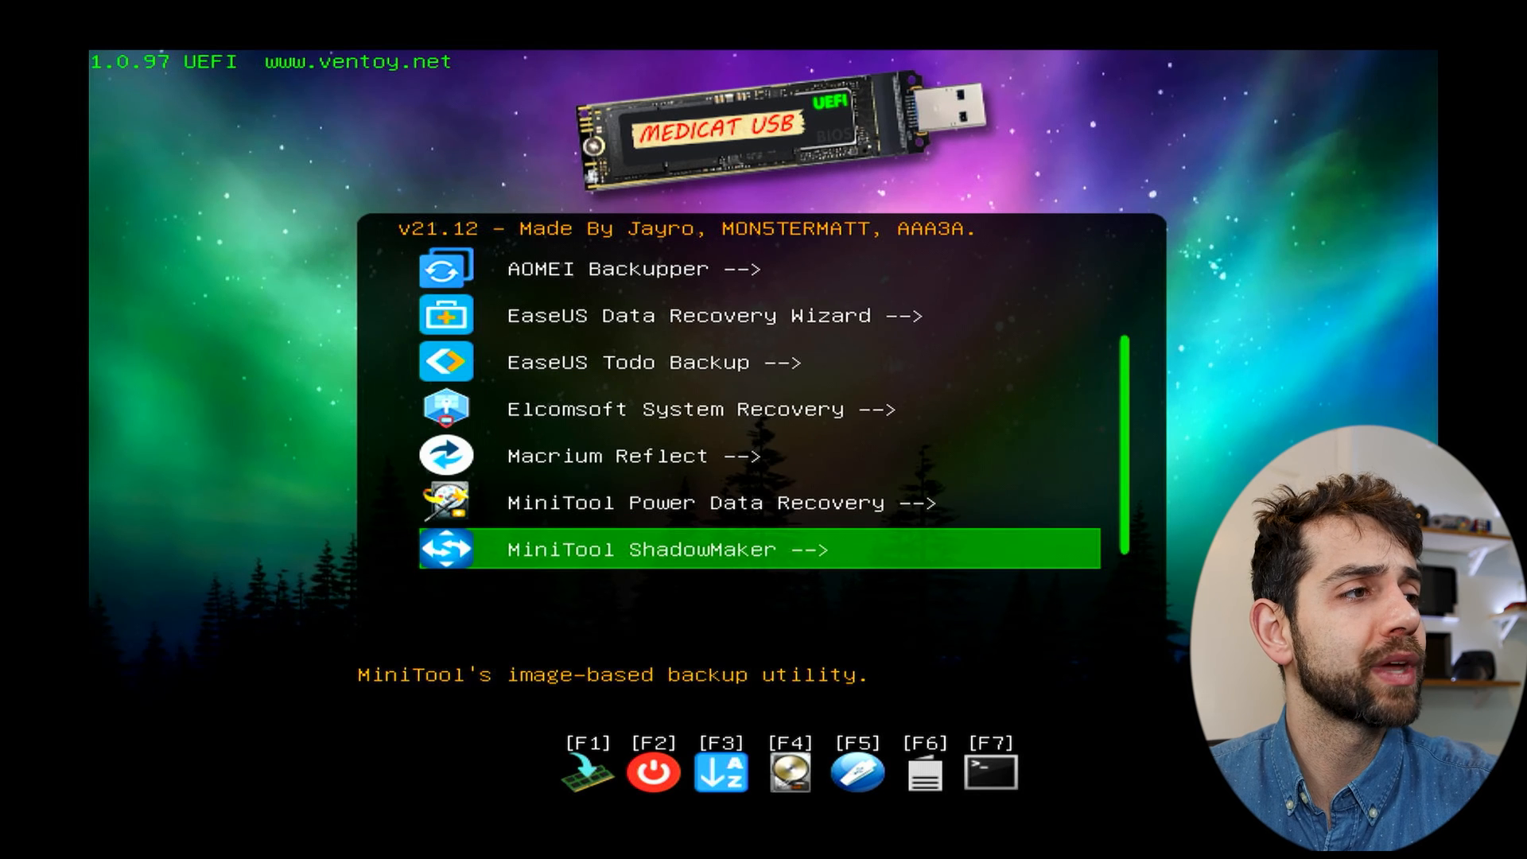
pyautogui.press('Down')
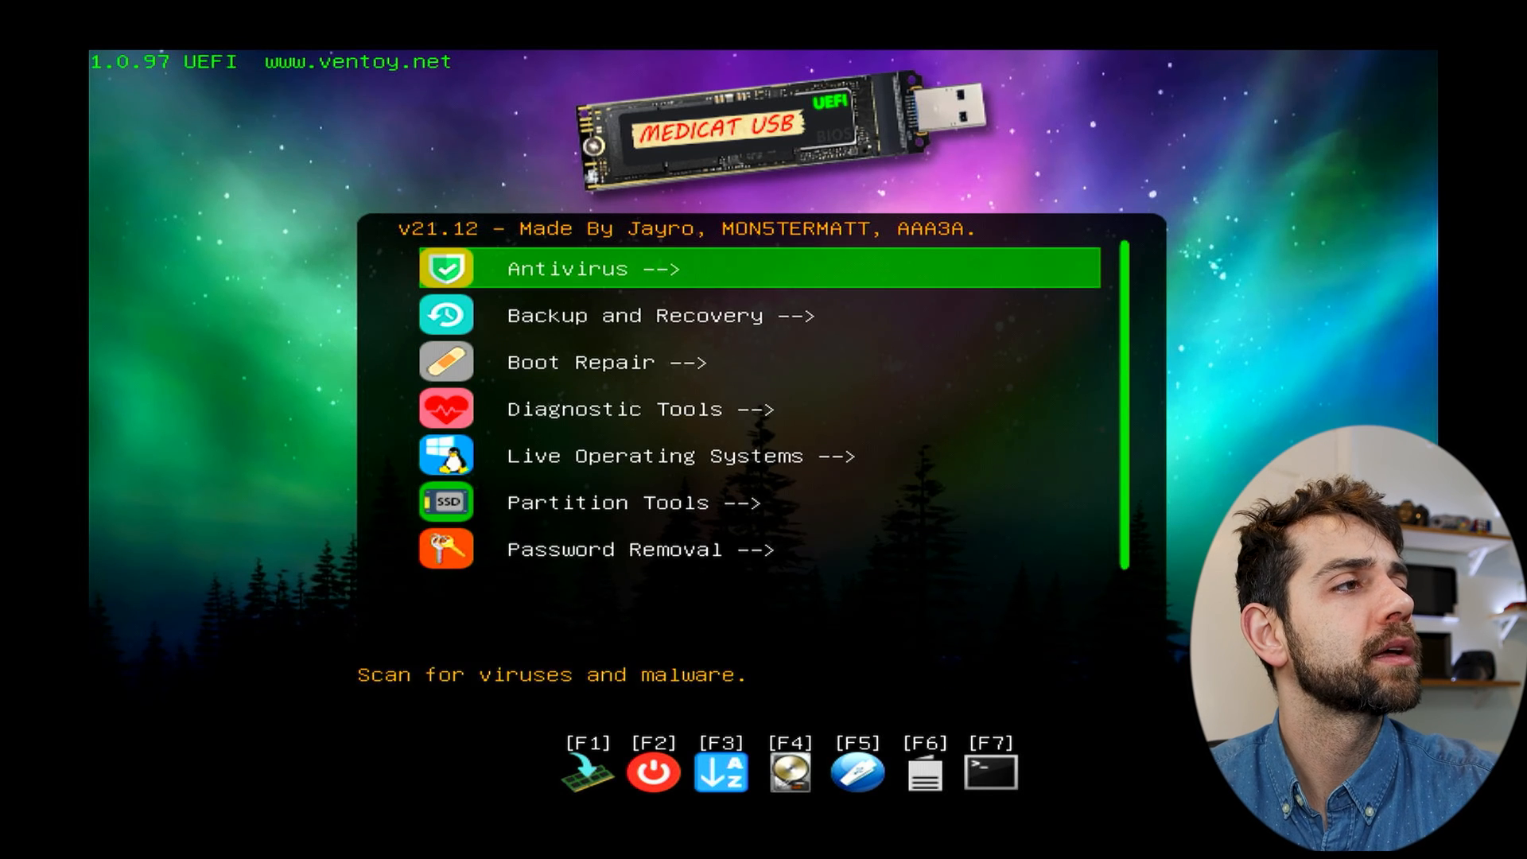
# Open Diagnostic Tools, move down to Ultimate Boot CD, then leave the category
pyautogui.click(606, 361)
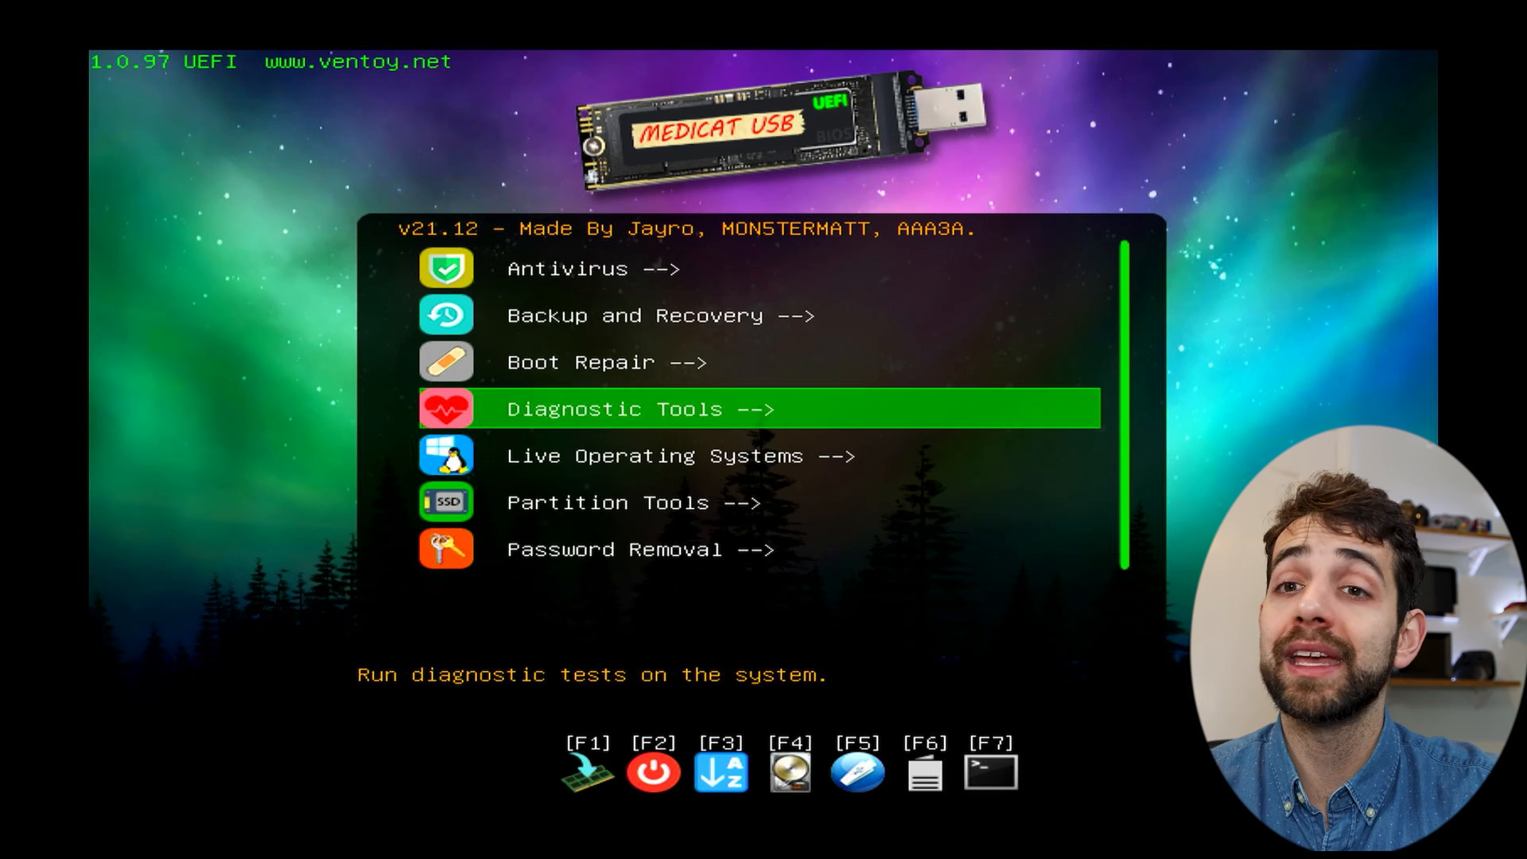
pyautogui.click(639, 409)
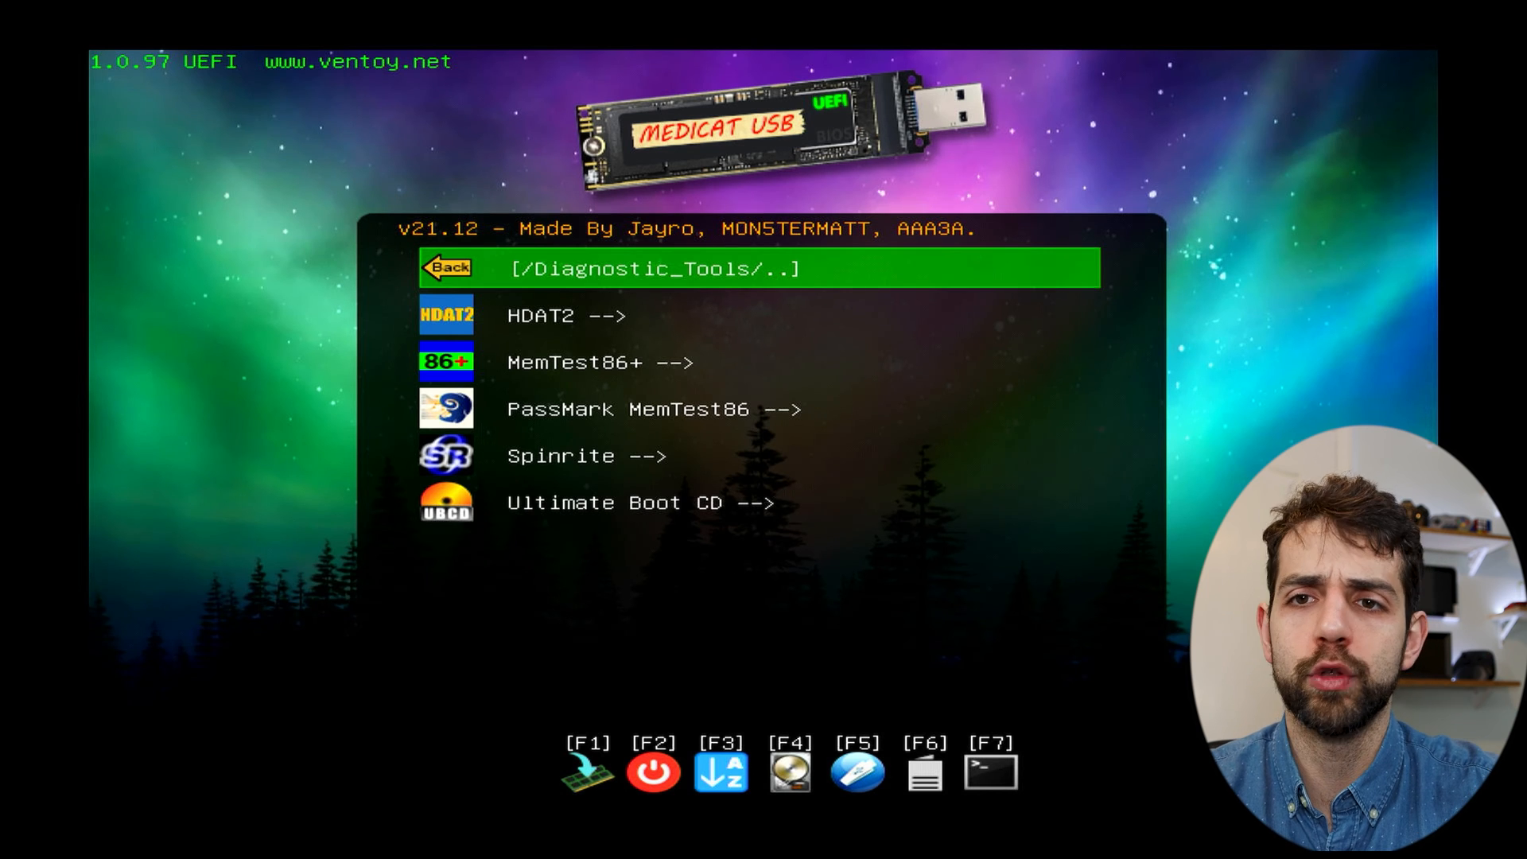
pyautogui.press('Down')
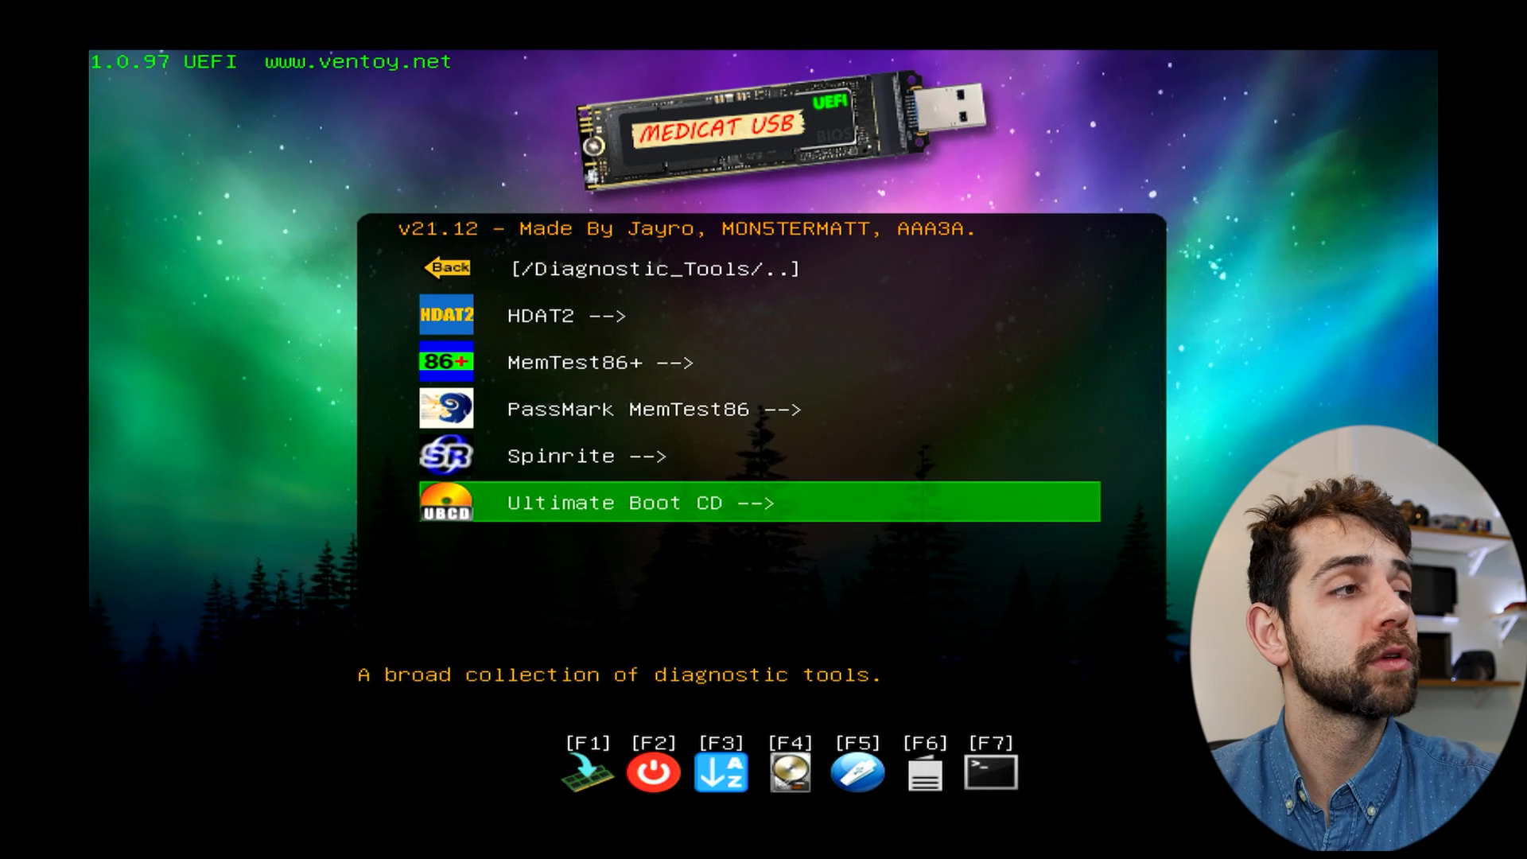
pyautogui.press('up')
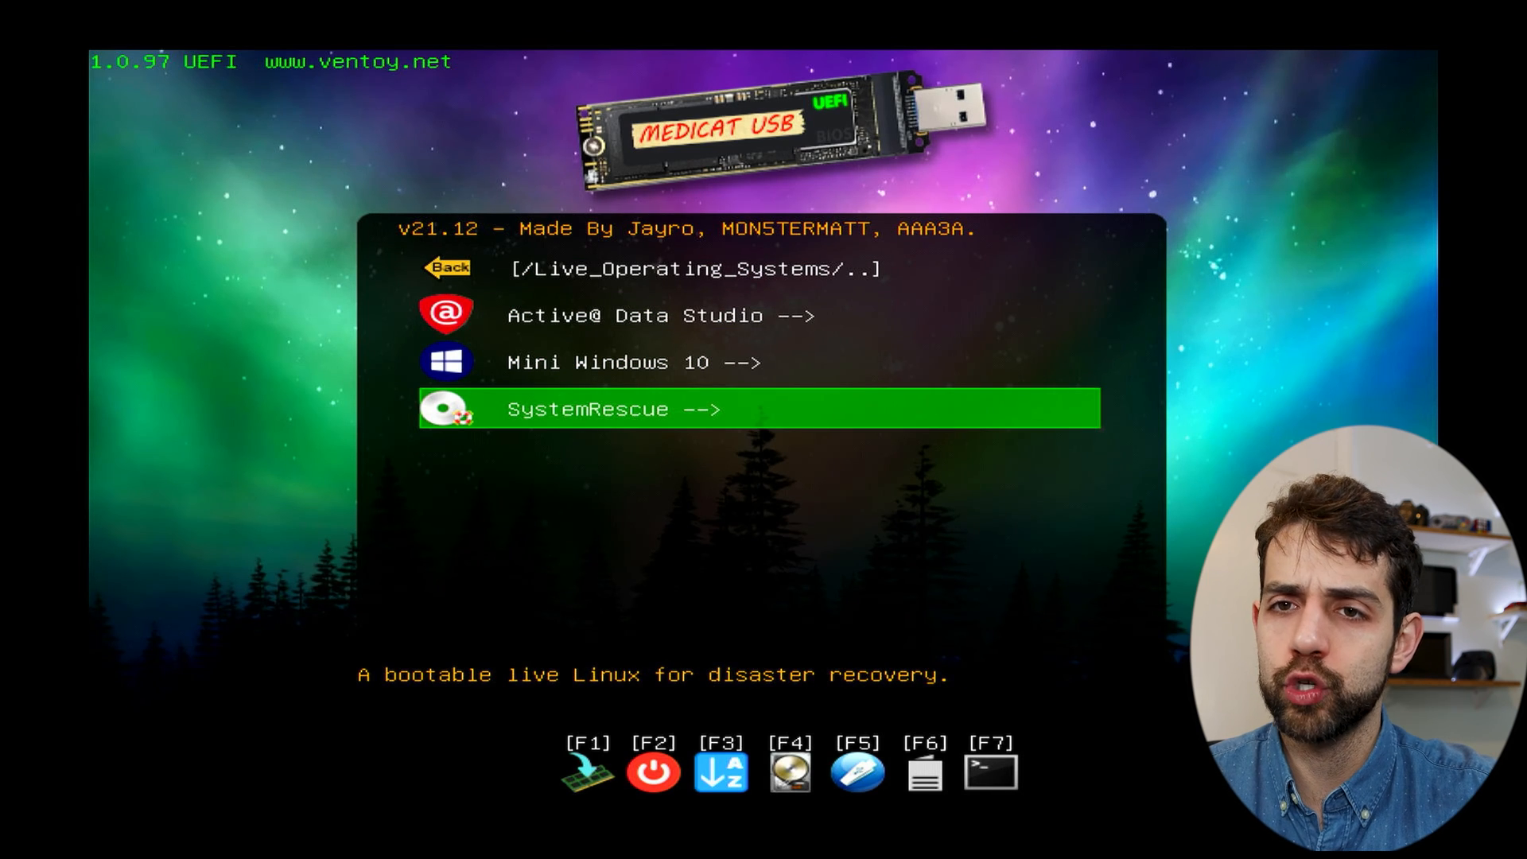
# Browse Live Operating Systems up to Active@ Data Studio, go Back and enter Partition Tools
pyautogui.press('Up')
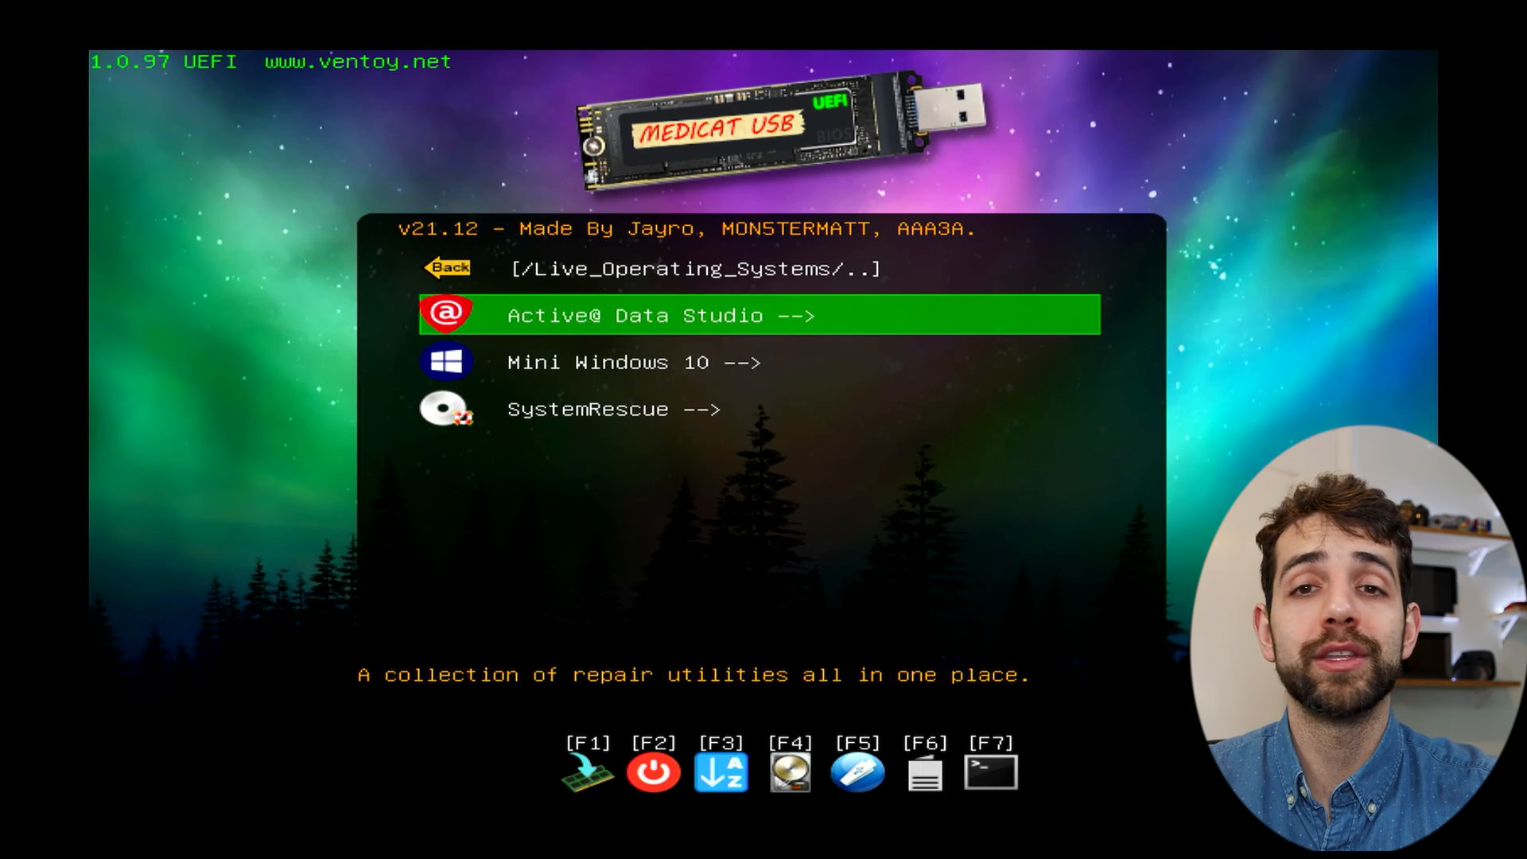
pyautogui.click(447, 268)
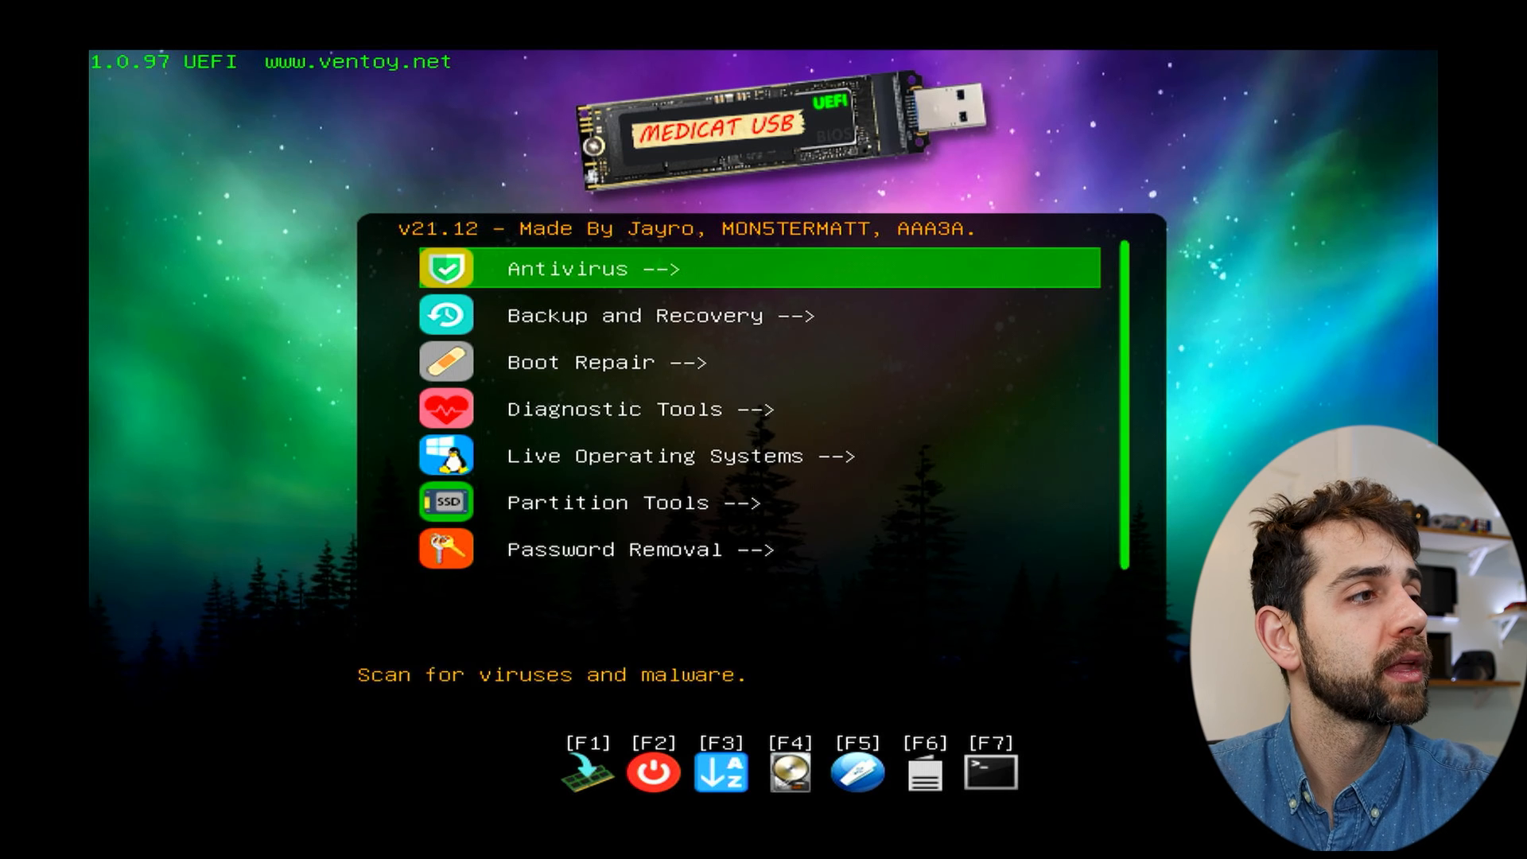
pyautogui.press('down')
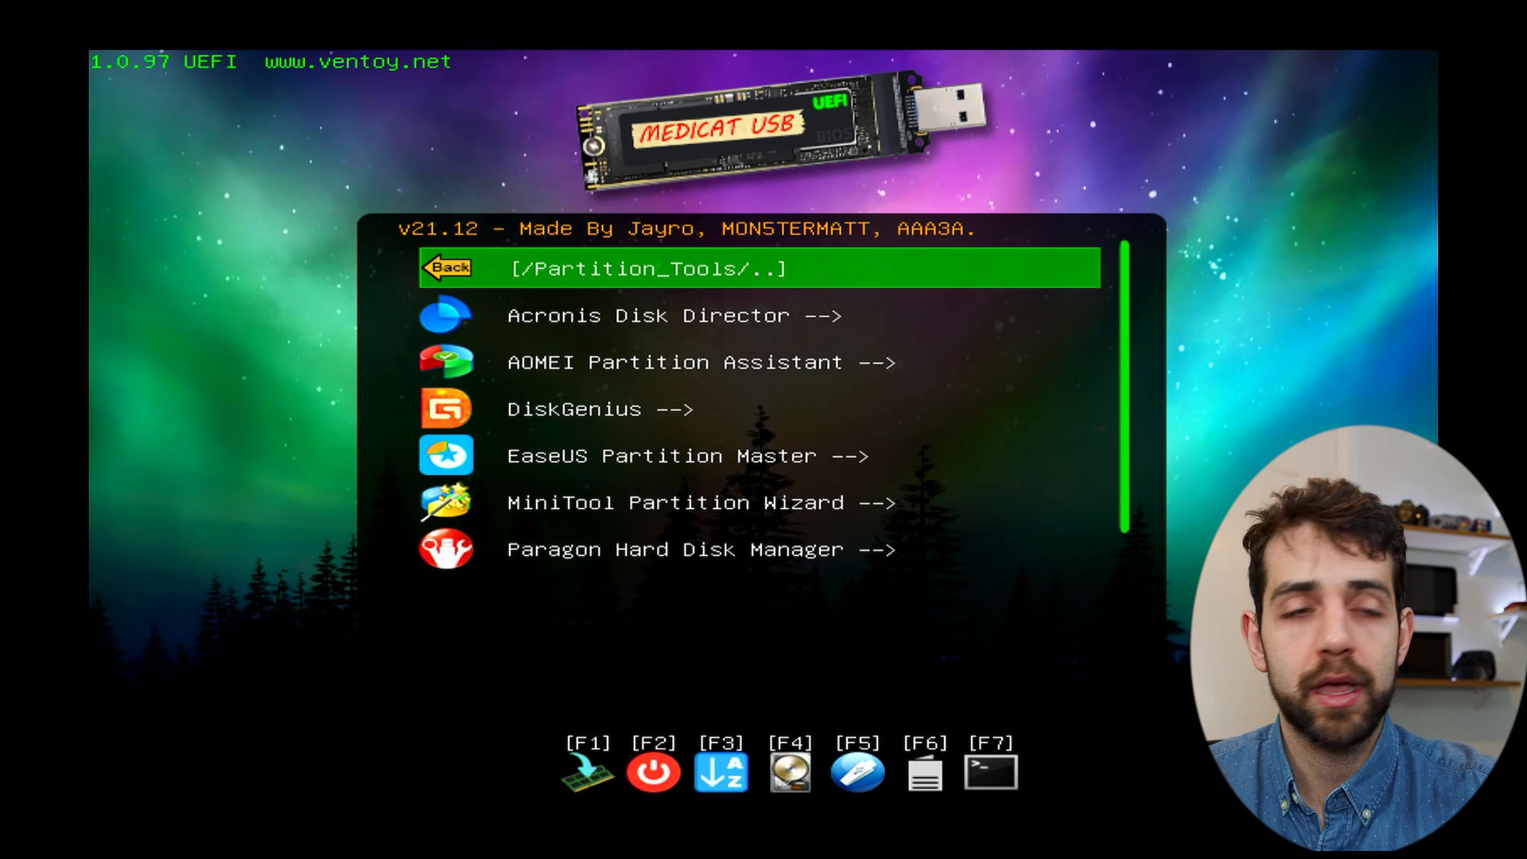
# Move through Acronis Disk Director and AOMEI Partition Assistant, then return to the main menu
pyautogui.press('Down')
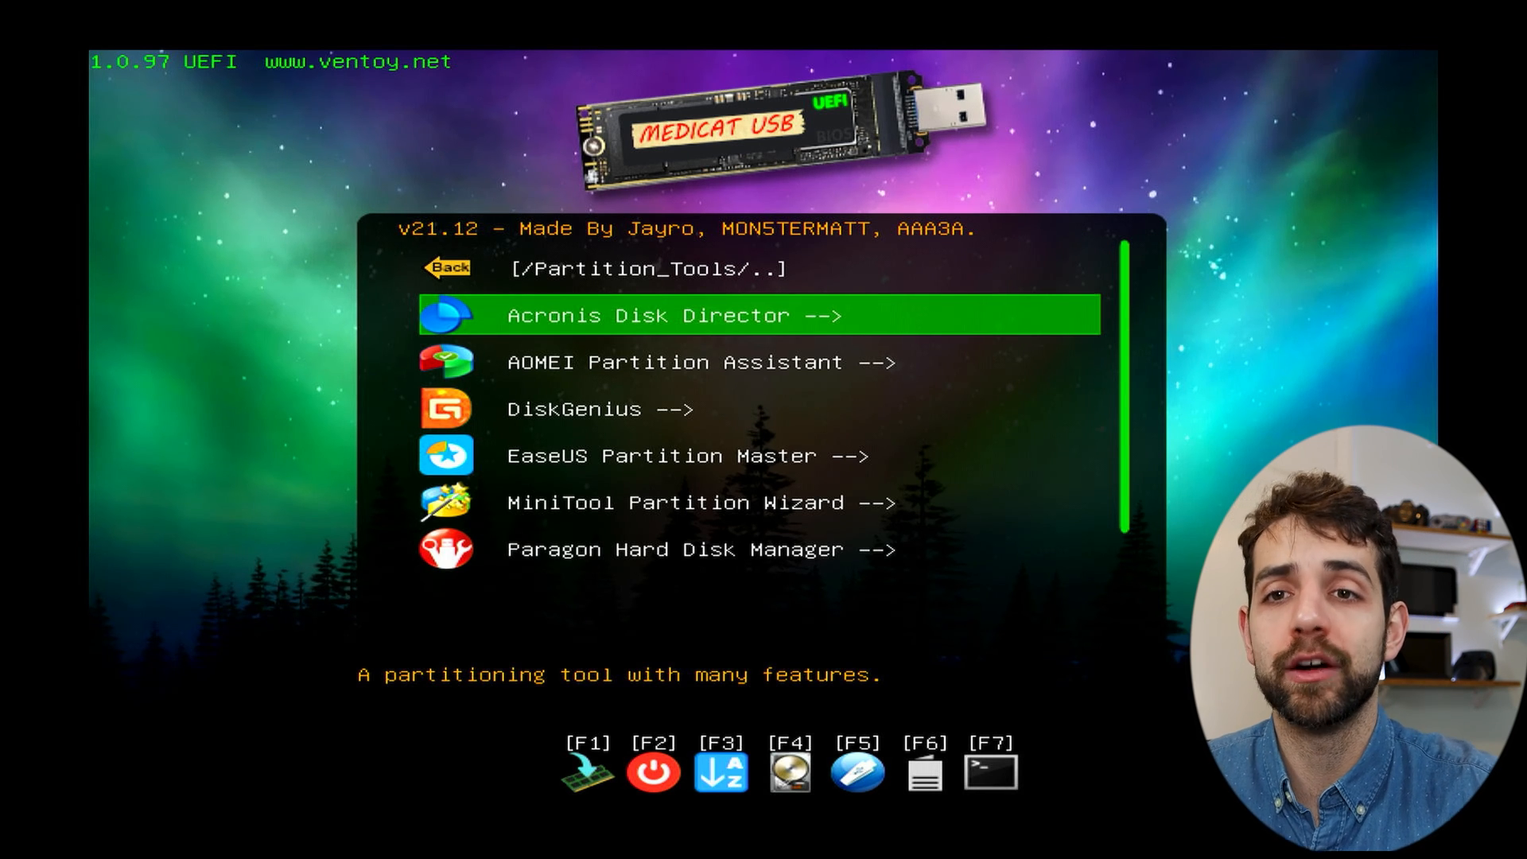
pyautogui.press('Down')
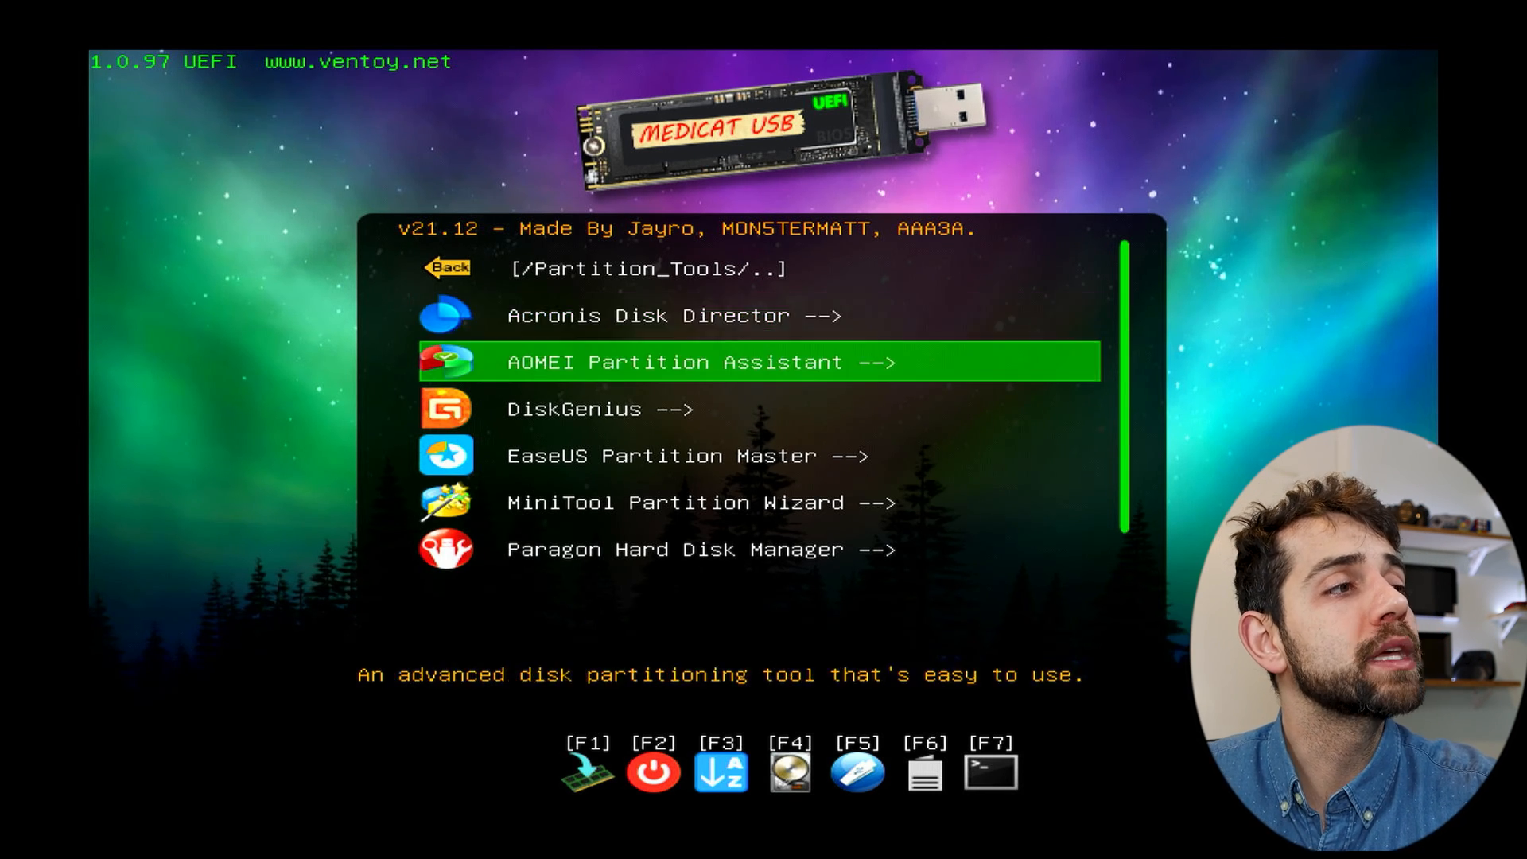
pyautogui.press('Down')
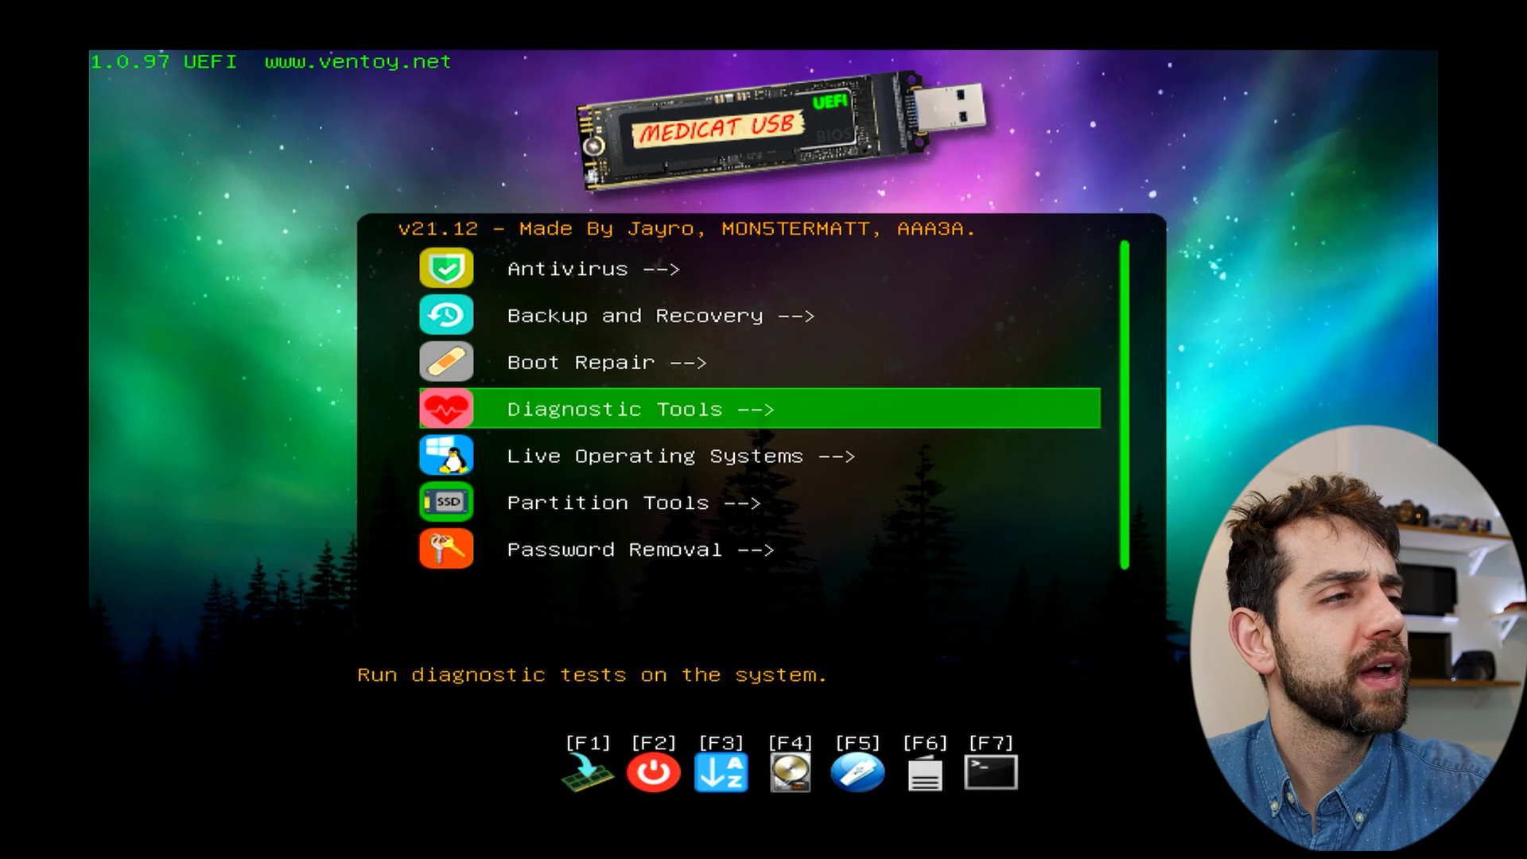
# View the Password Removal category and go back to the main menu
pyautogui.press('Down')
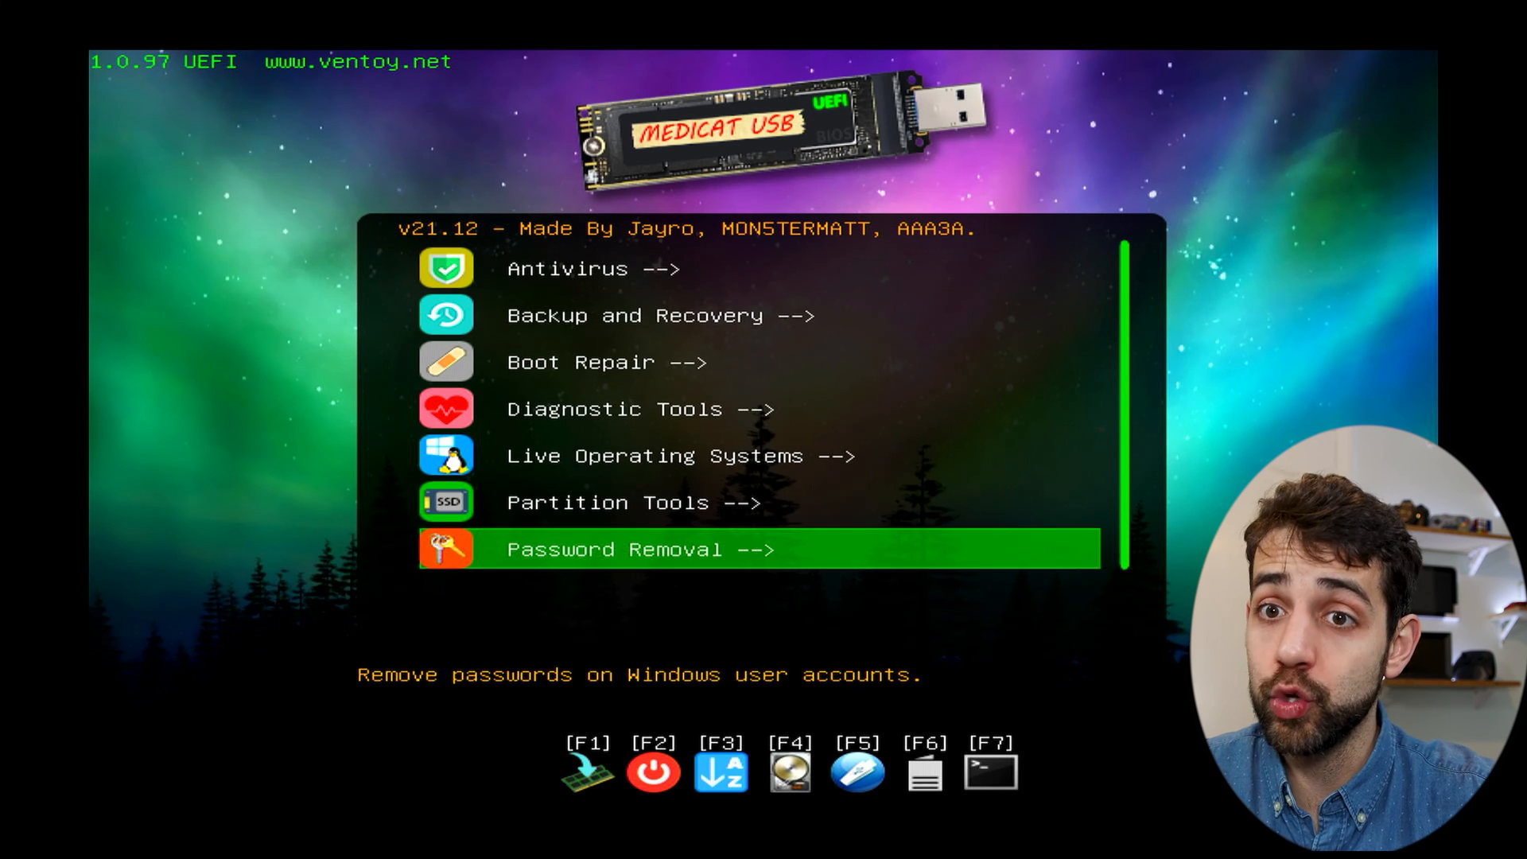
pyautogui.click(633, 549)
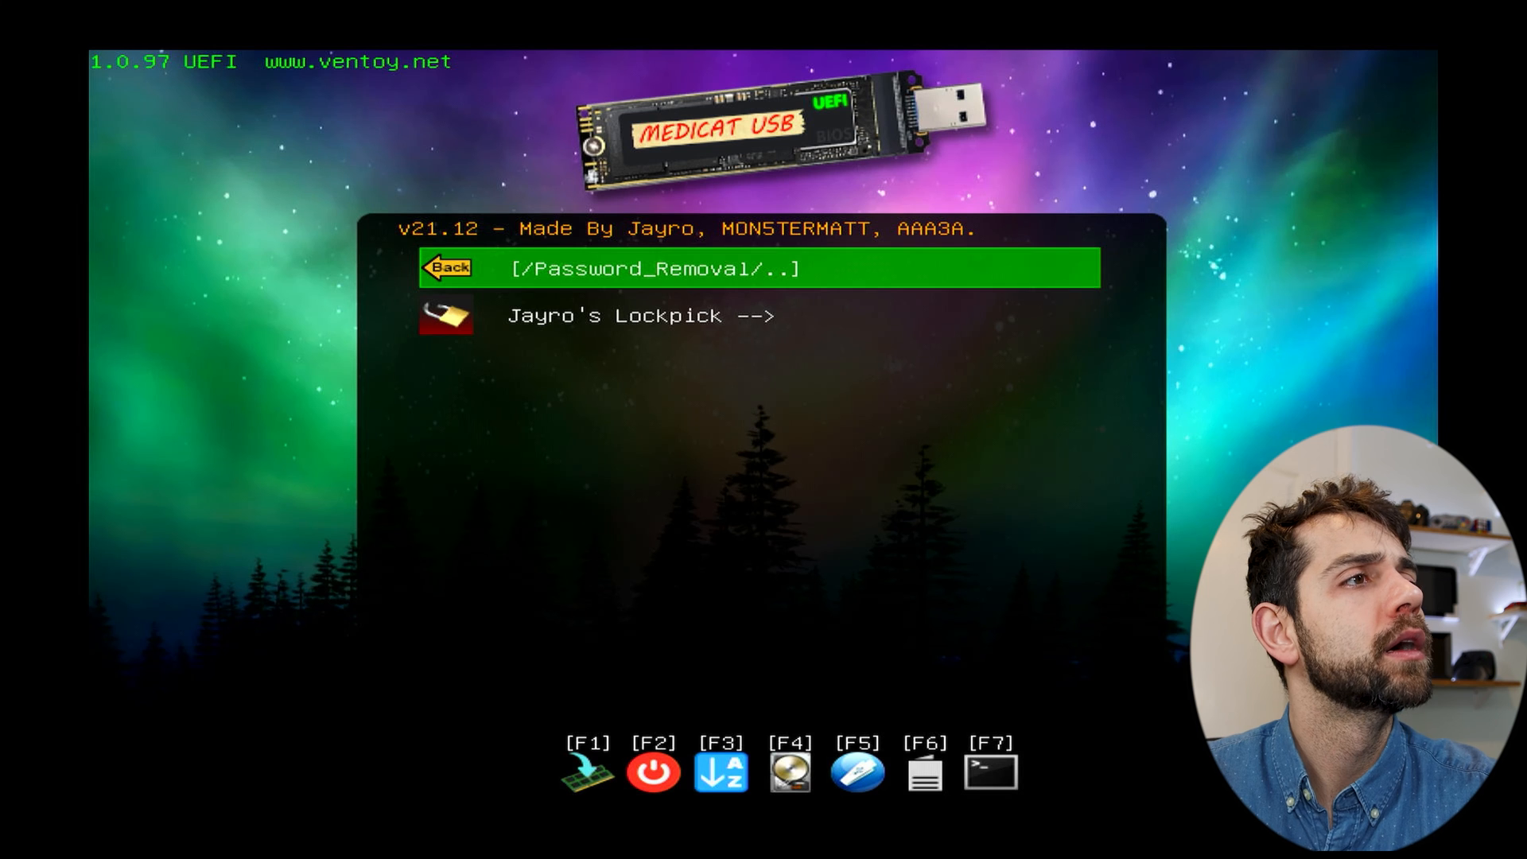
pyautogui.click(446, 267)
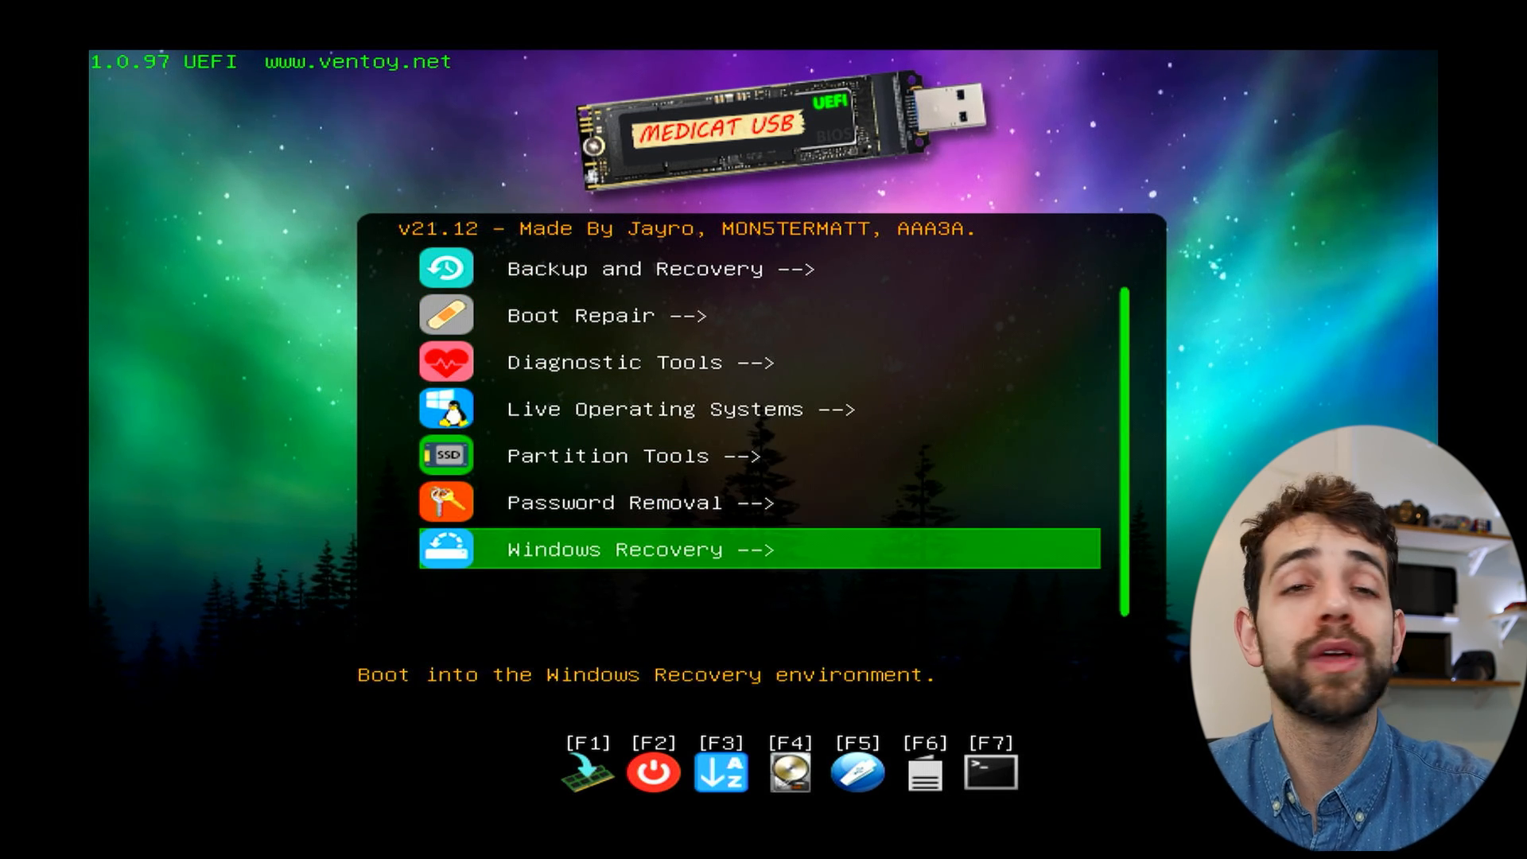
# Enter Windows Recovery and move through the Windows 8 to Windows 11 recovery entries
pyautogui.click(613, 549)
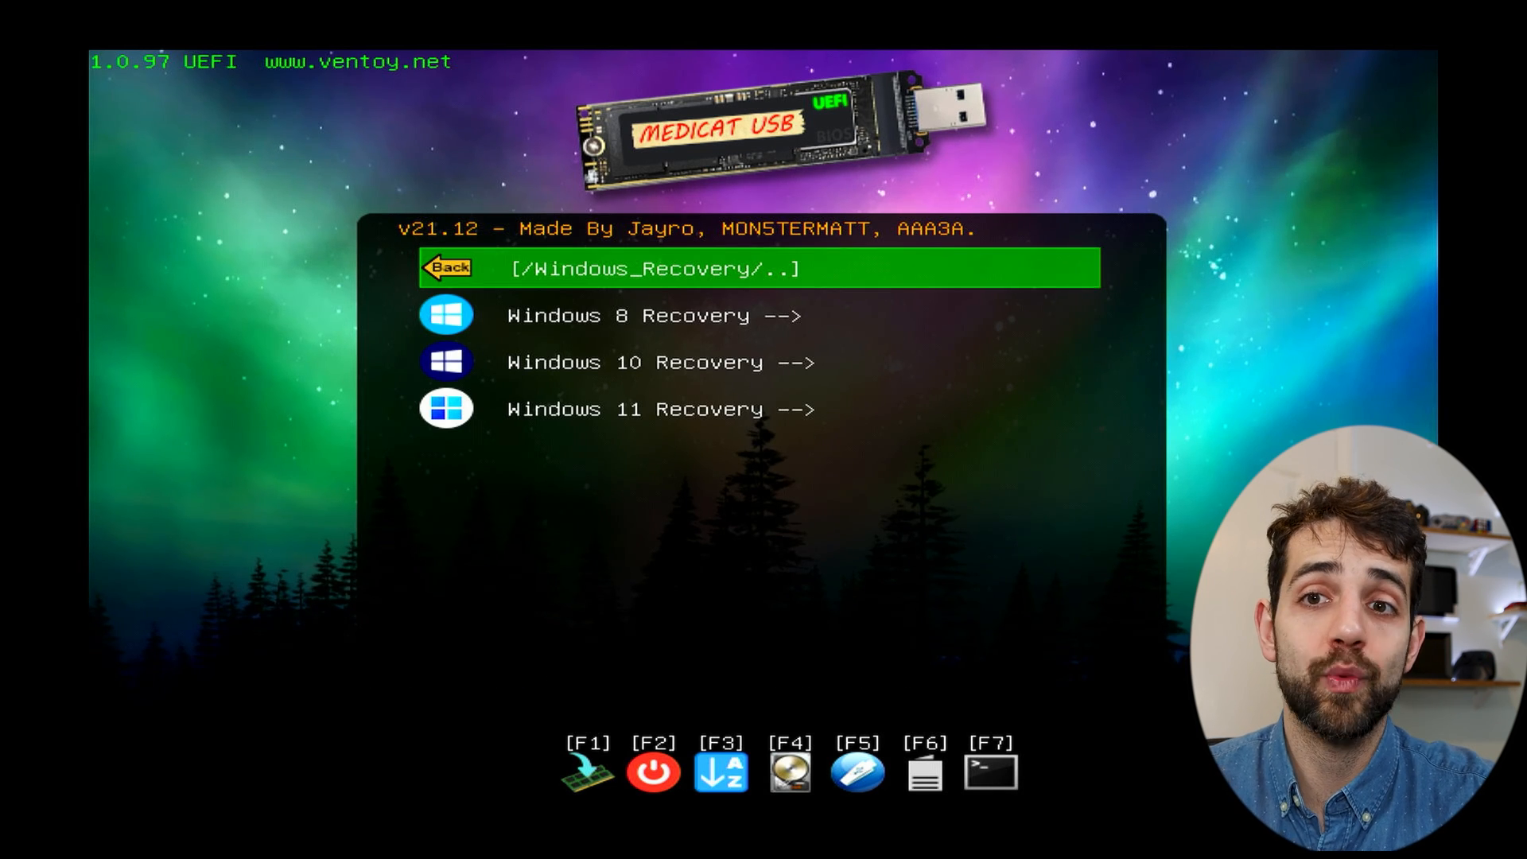
pyautogui.press('Down')
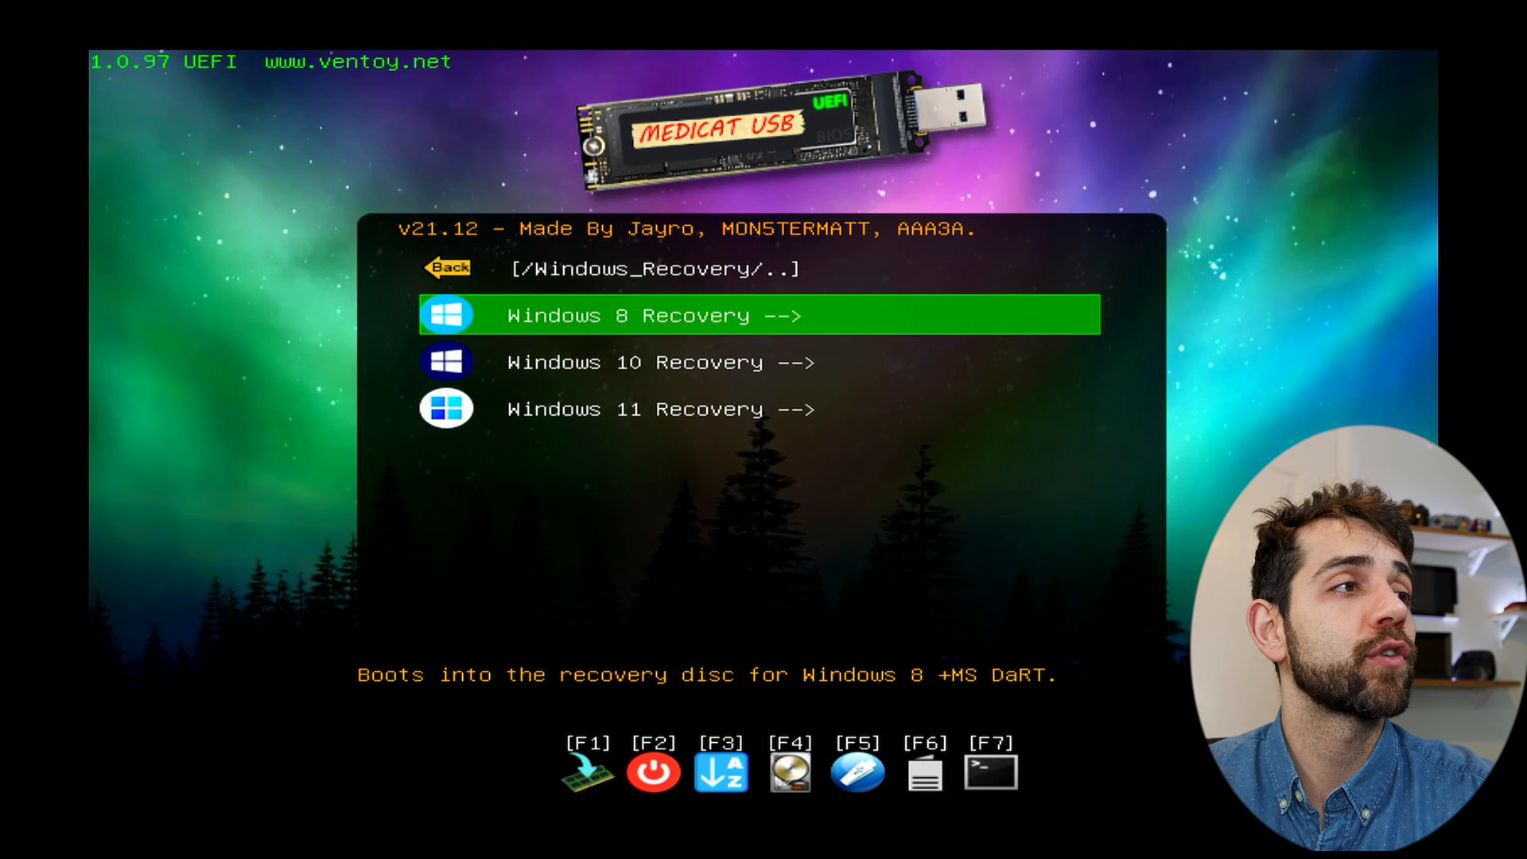
pyautogui.press('Down')
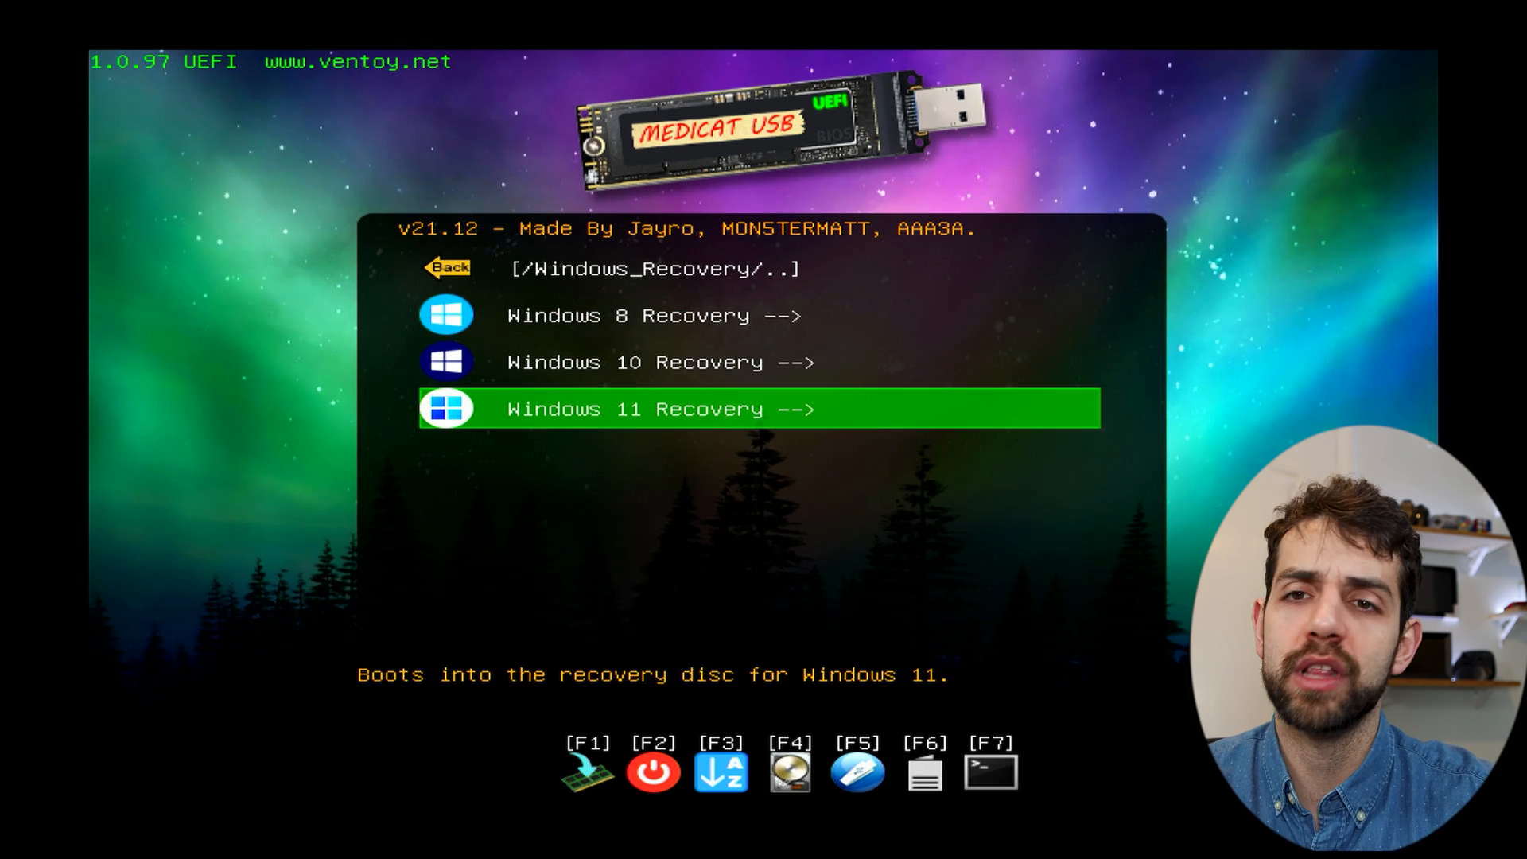